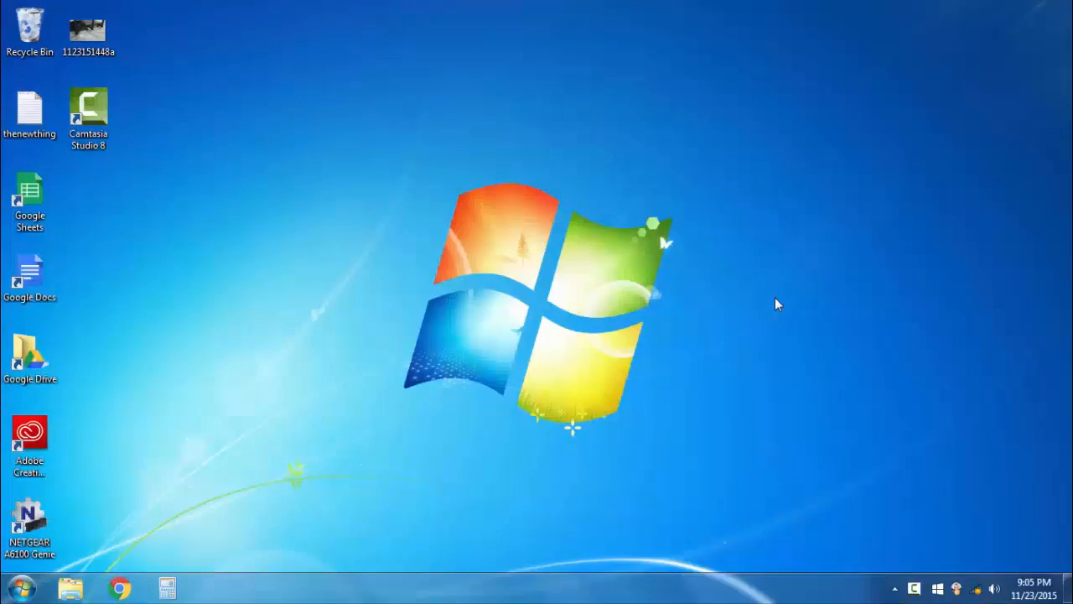
mouse_move(795, 299)
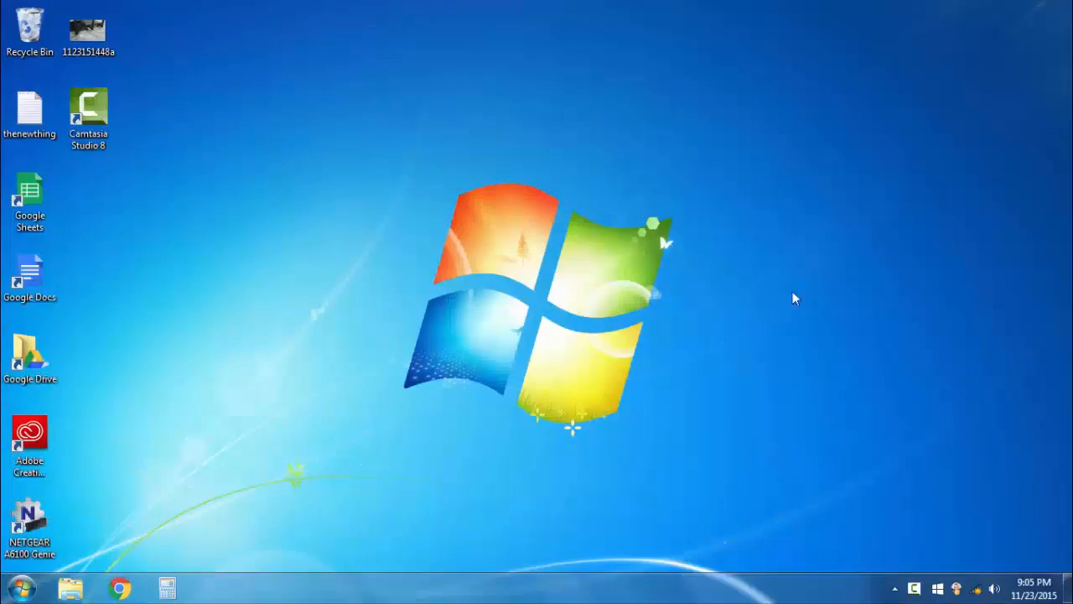
mouse_move(567, 188)
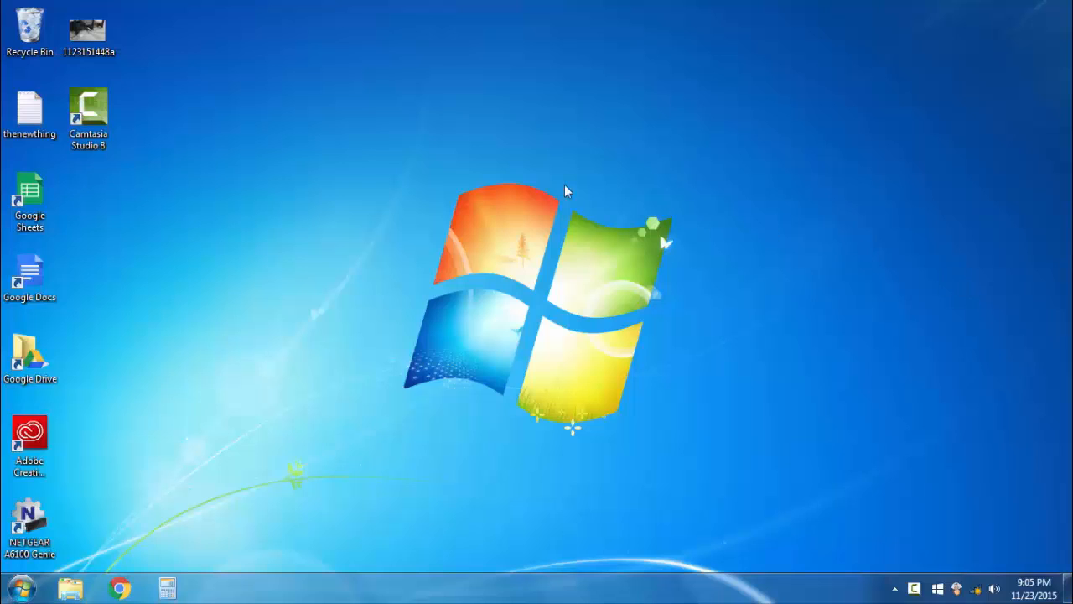
mouse_move(933, 336)
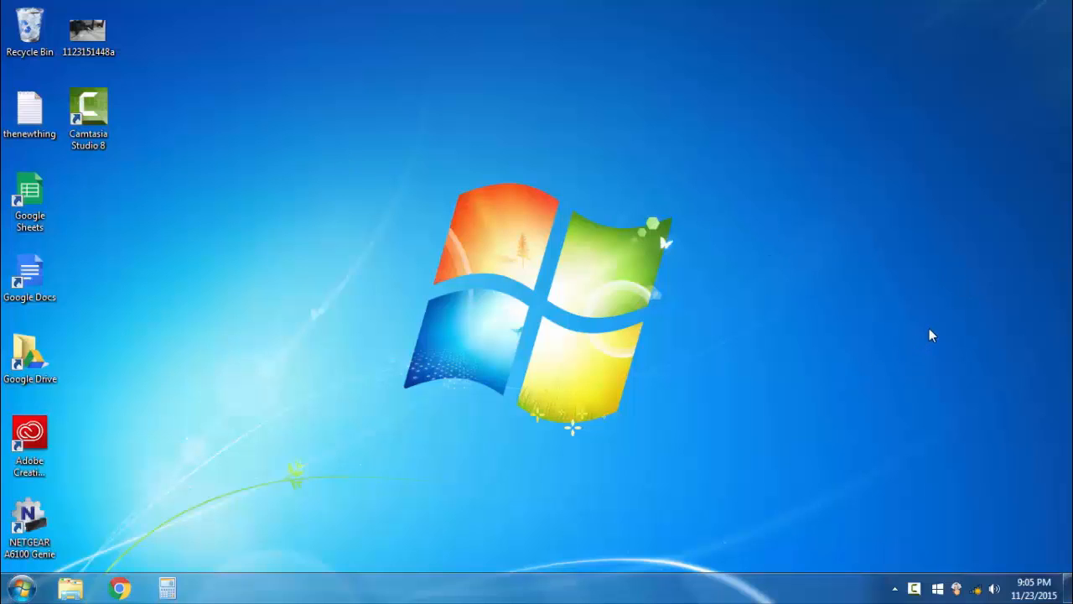
Step: Show the available wireless networks, including TP-LINK_1801 and TP-LINK_1801_5G
click(976, 589)
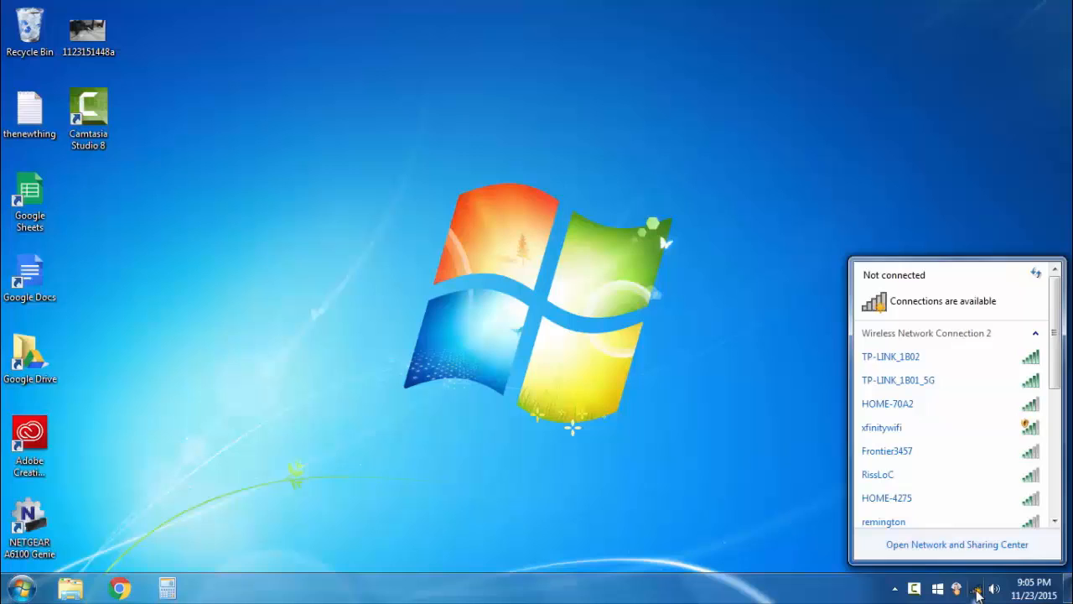
mouse_move(919, 379)
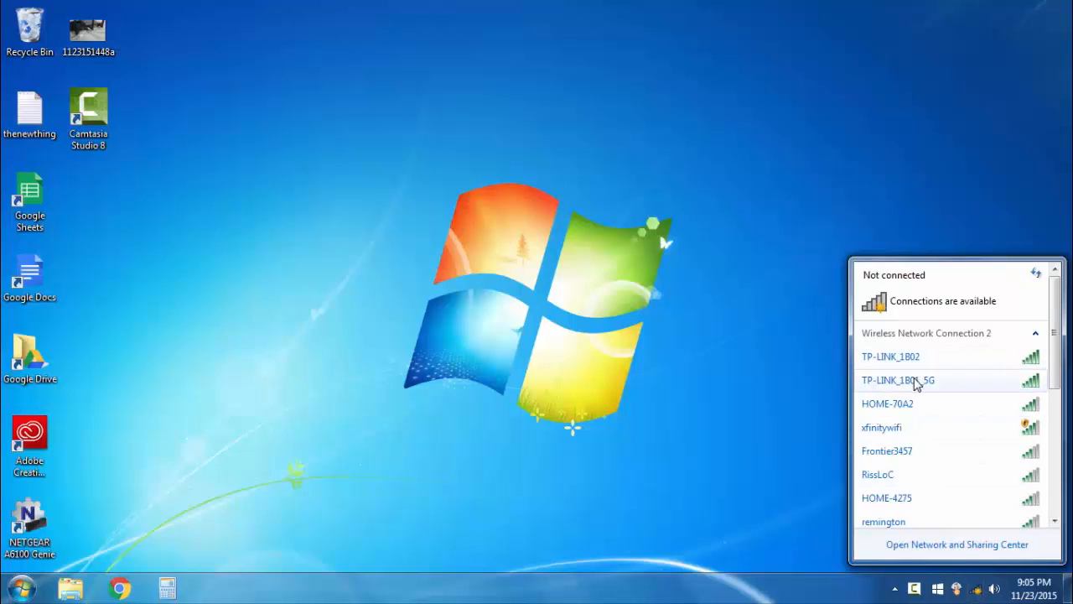
mouse_move(902, 360)
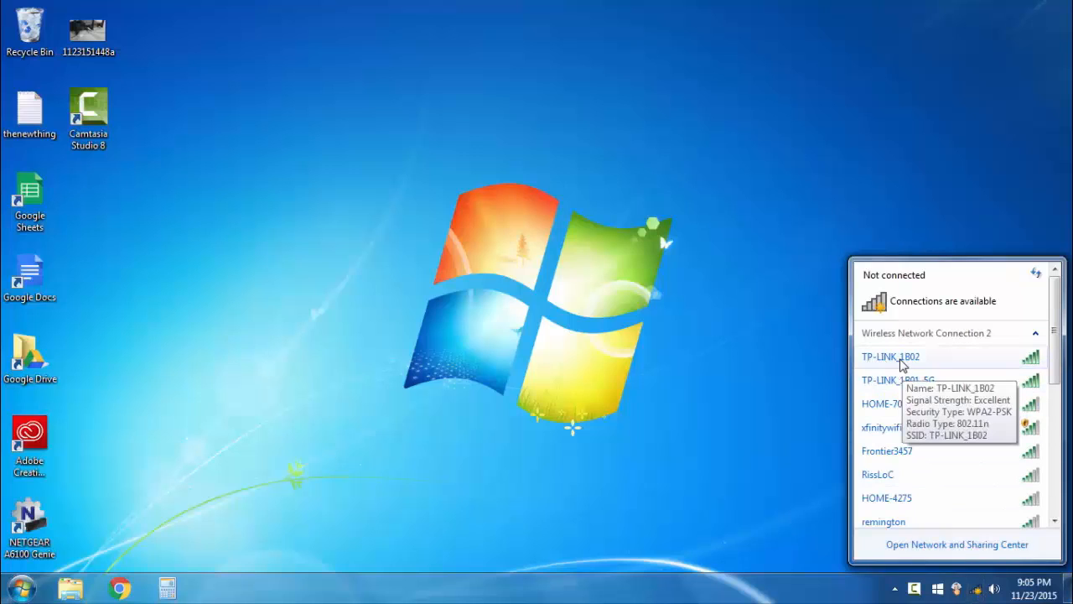
mouse_move(898, 379)
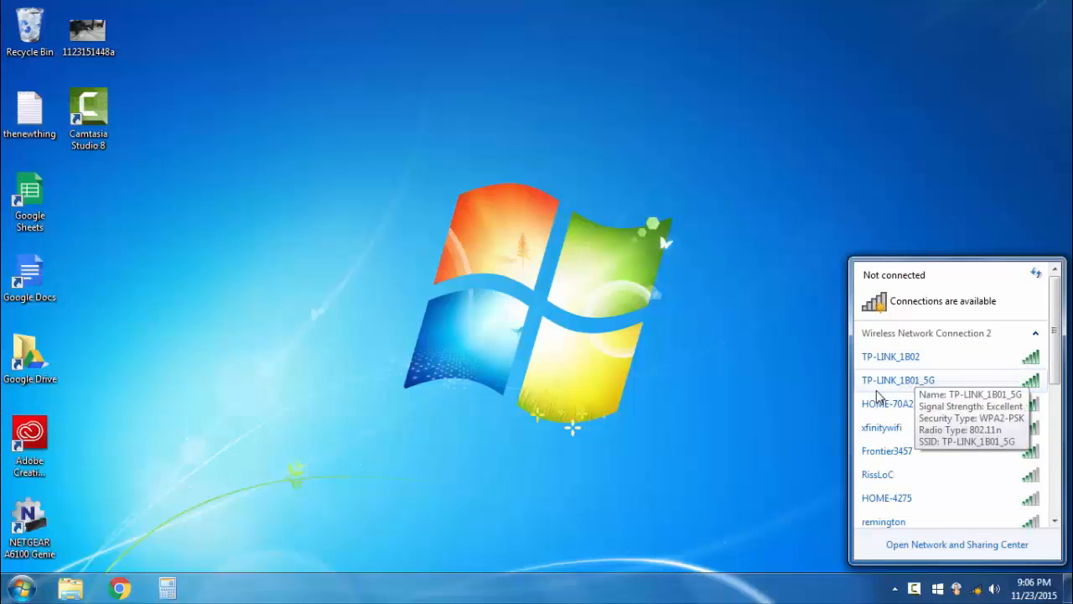
mouse_move(931, 389)
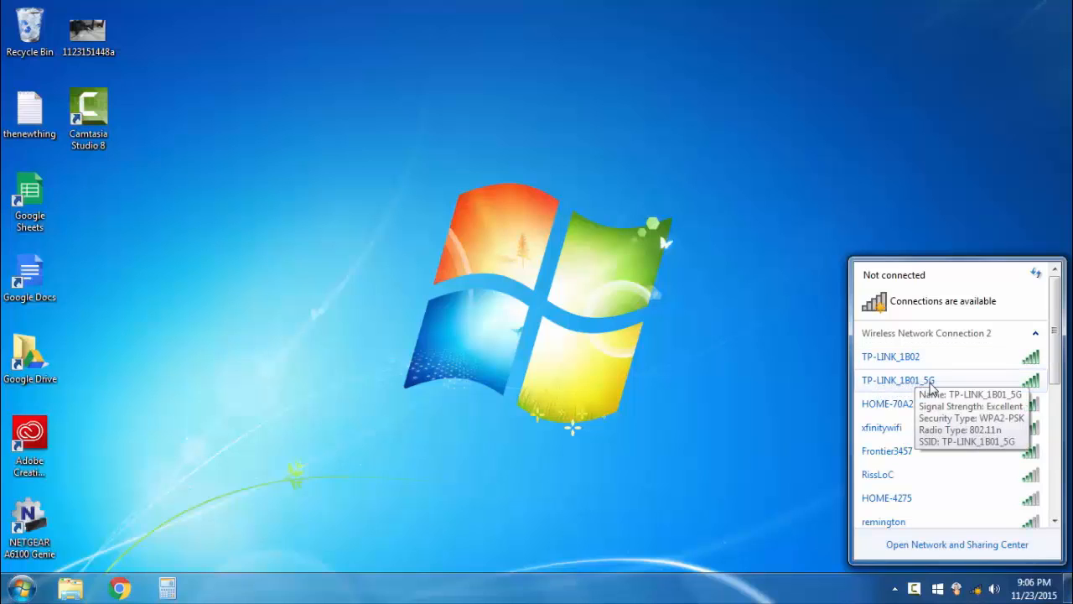
mouse_move(919, 387)
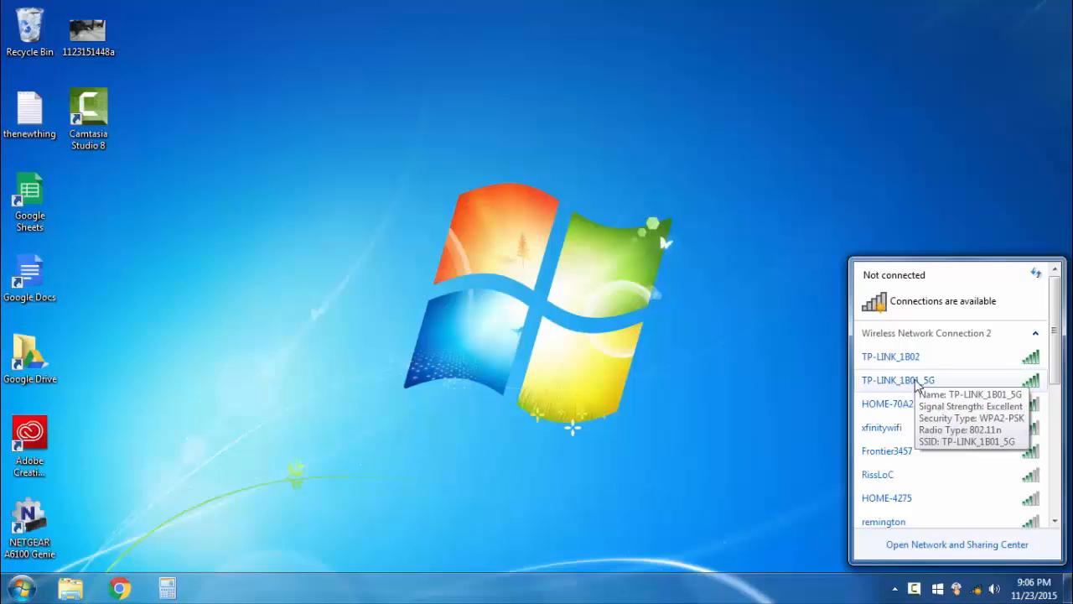
mouse_move(1017, 389)
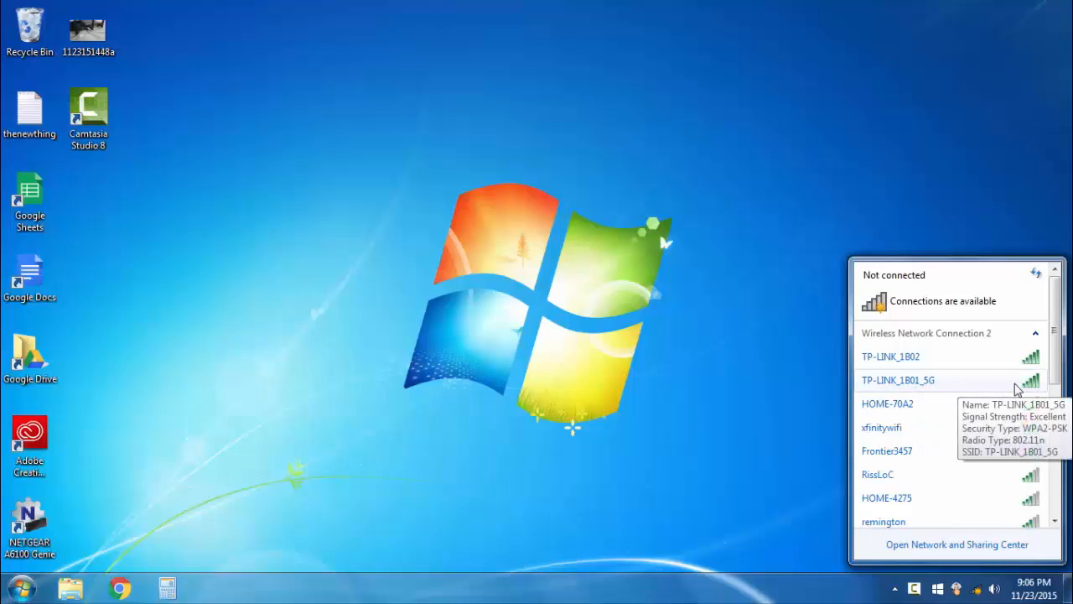
mouse_move(936, 386)
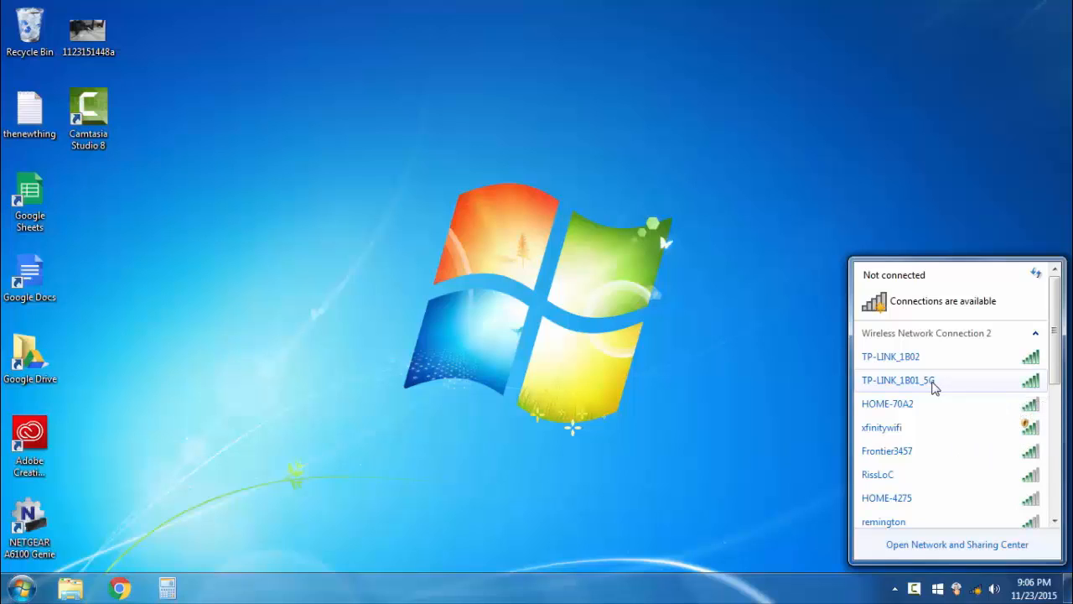
mouse_move(931, 369)
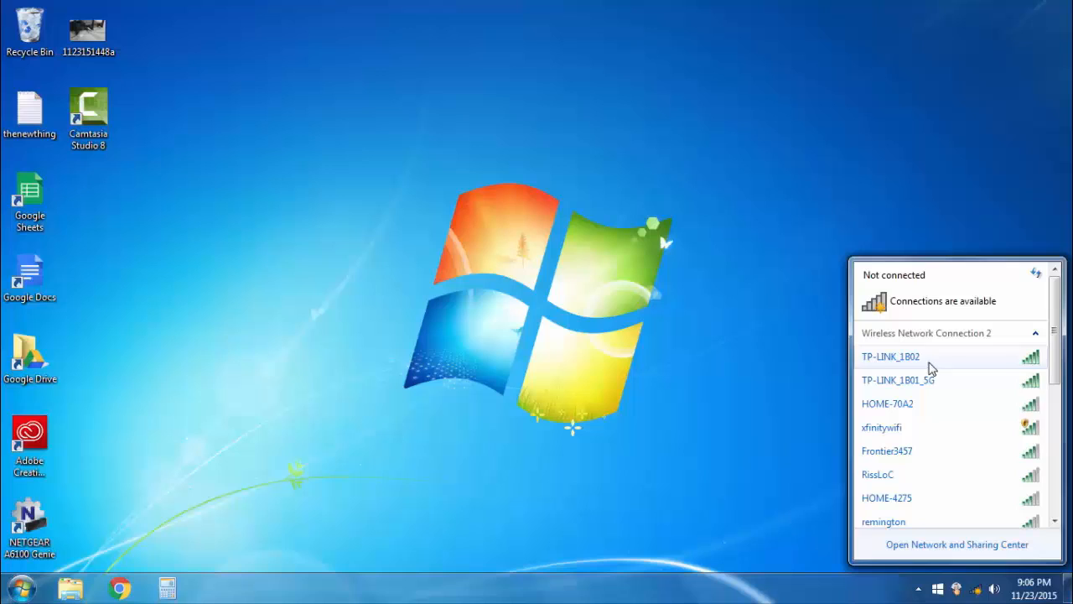
mouse_move(943, 379)
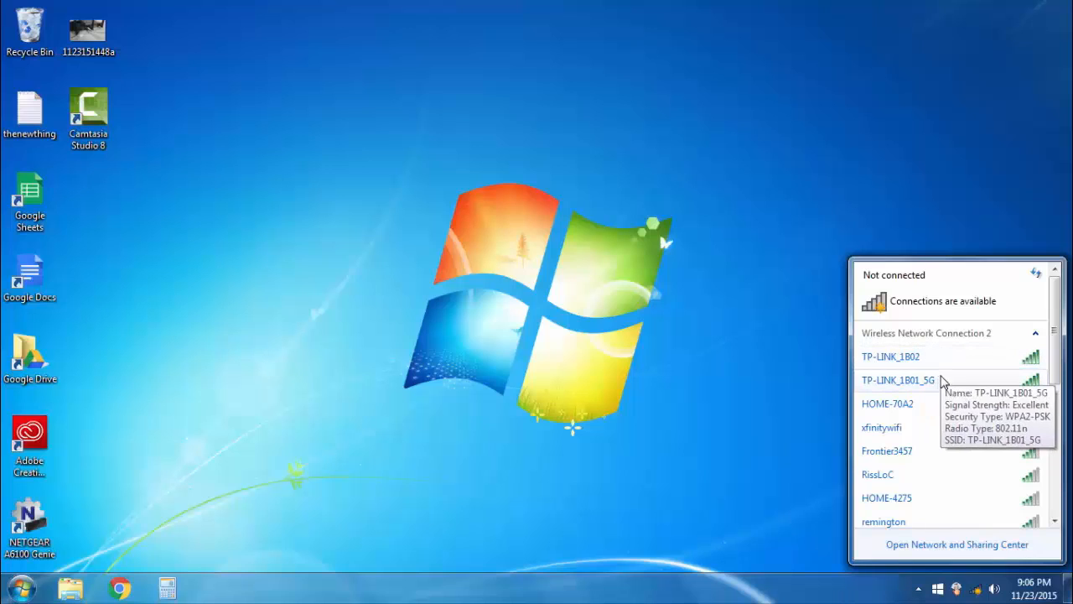
mouse_move(924, 389)
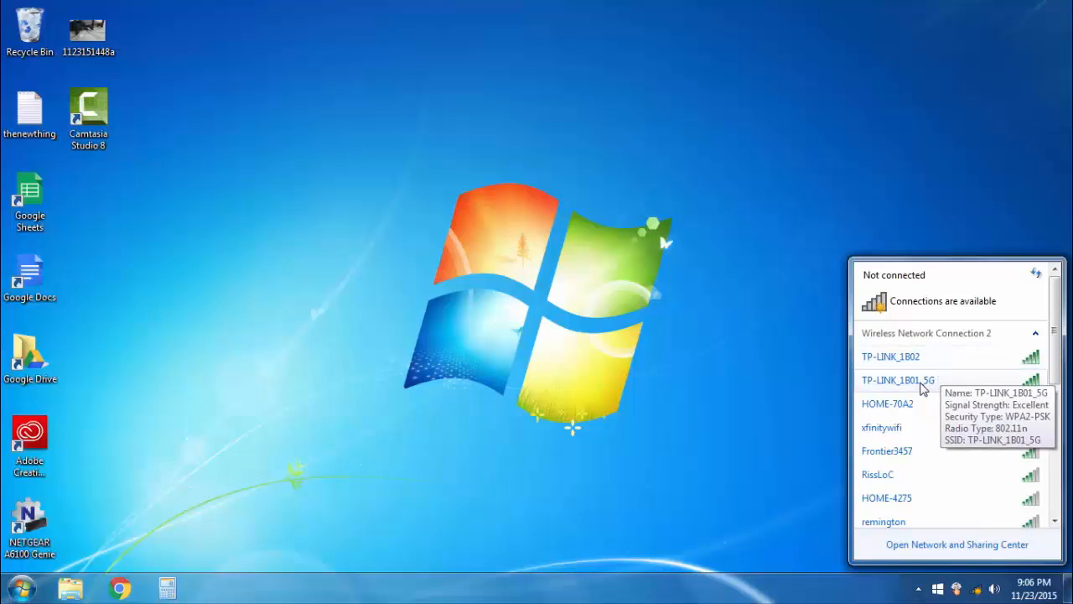
mouse_move(936, 388)
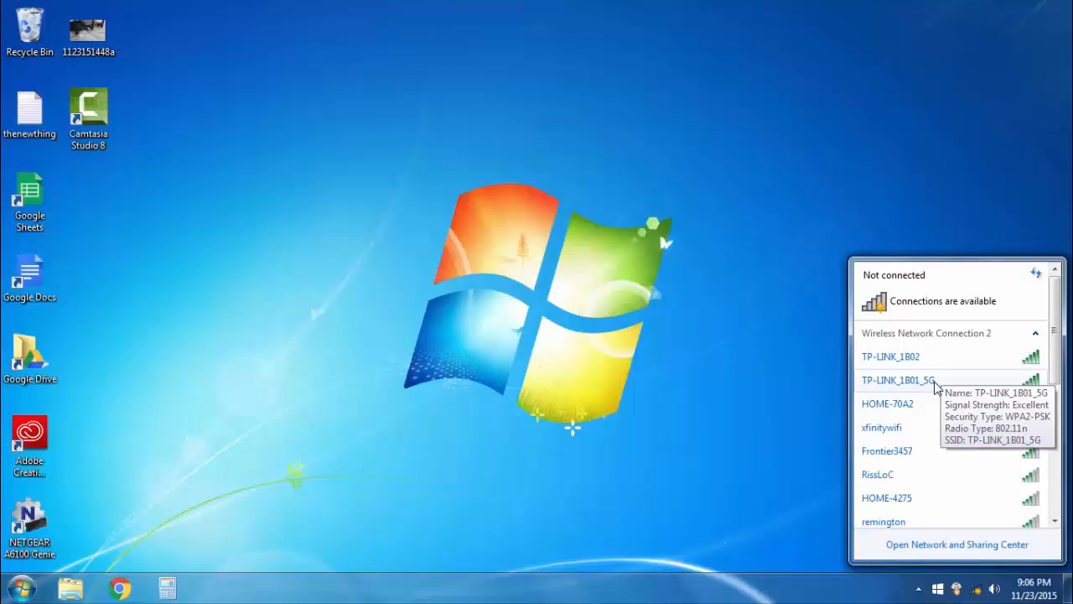
Step: Try joining TP-LINK_1801_5G past the PIN step, then dismiss the 'unable to connect' notice
click(897, 379)
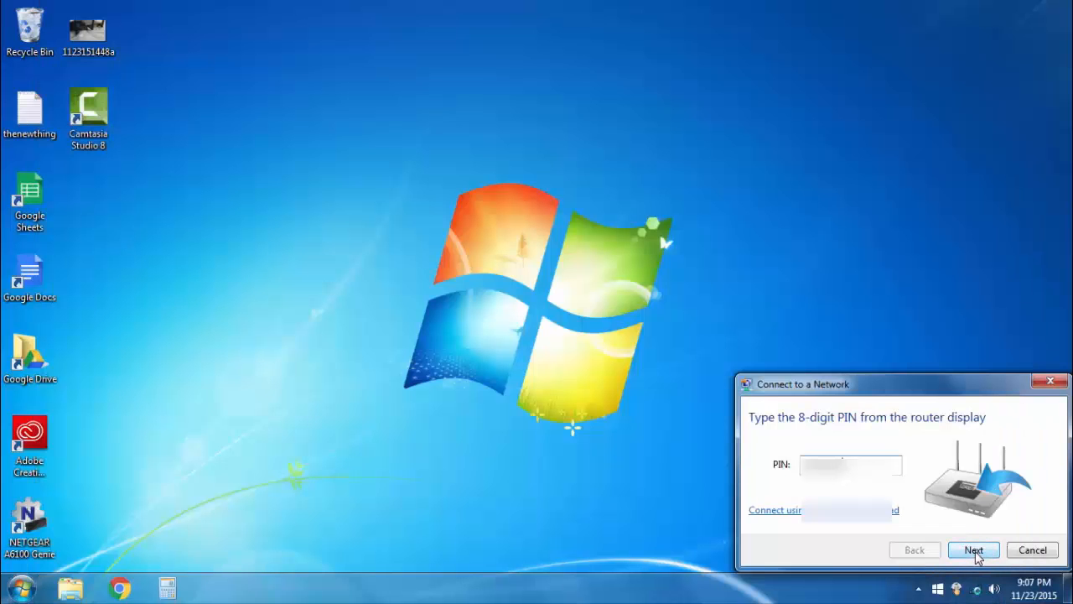
click(973, 550)
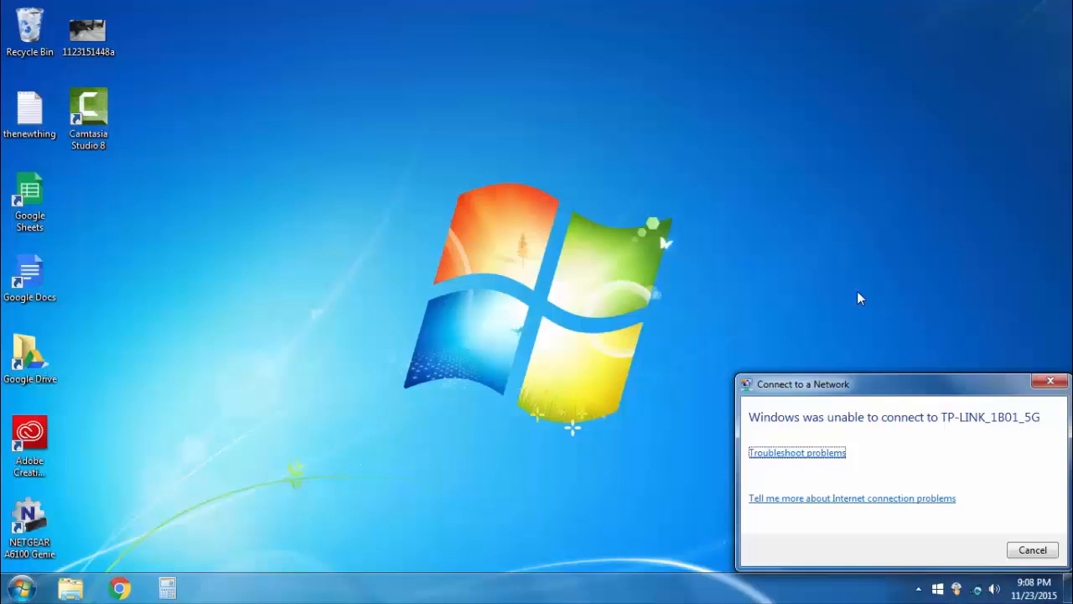
mouse_move(912, 460)
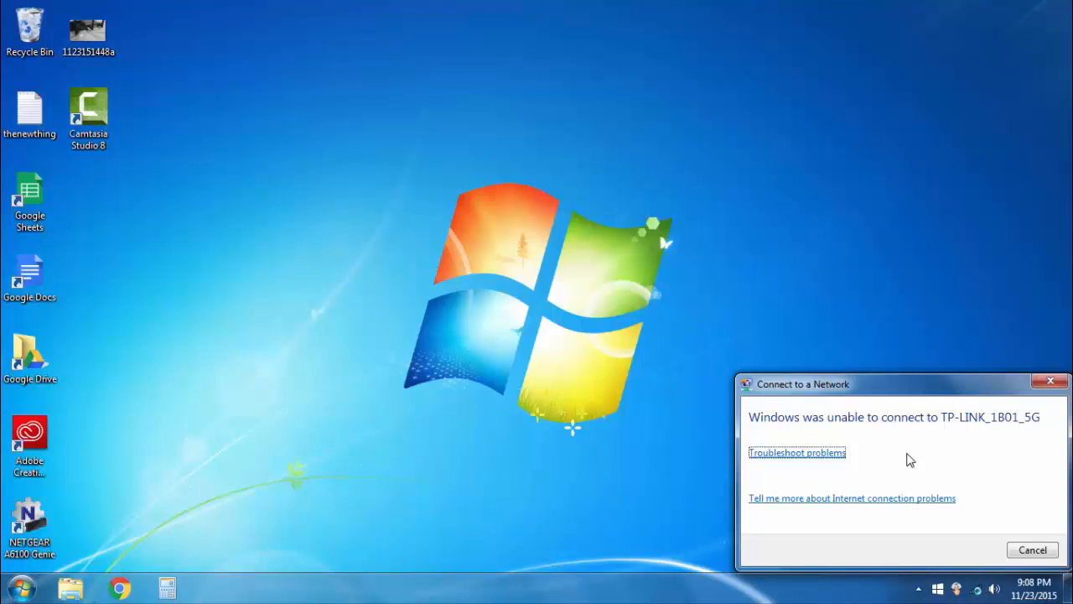
mouse_move(980, 450)
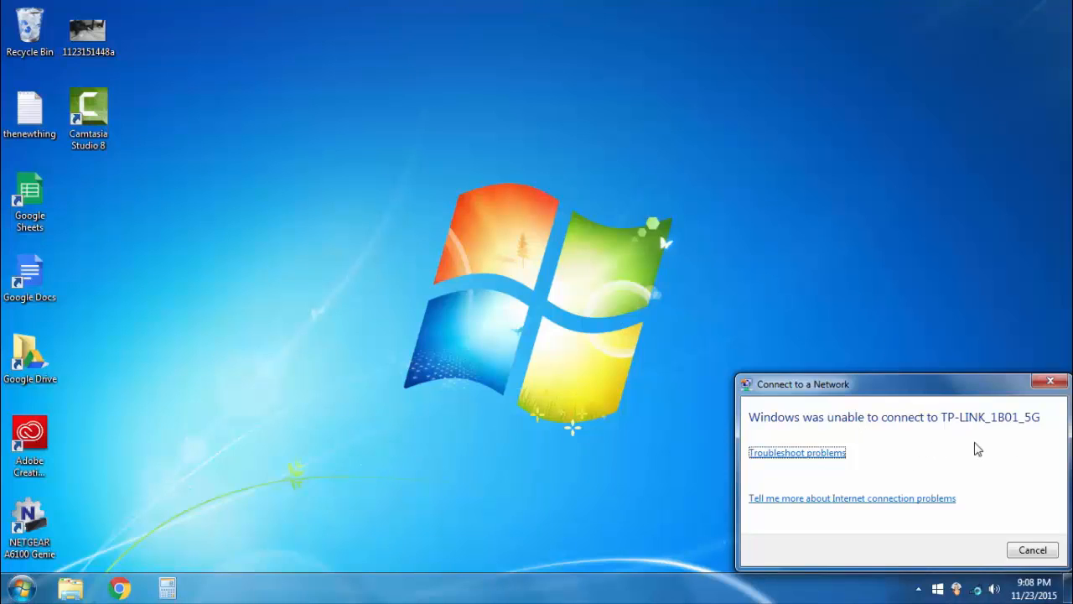
mouse_move(929, 443)
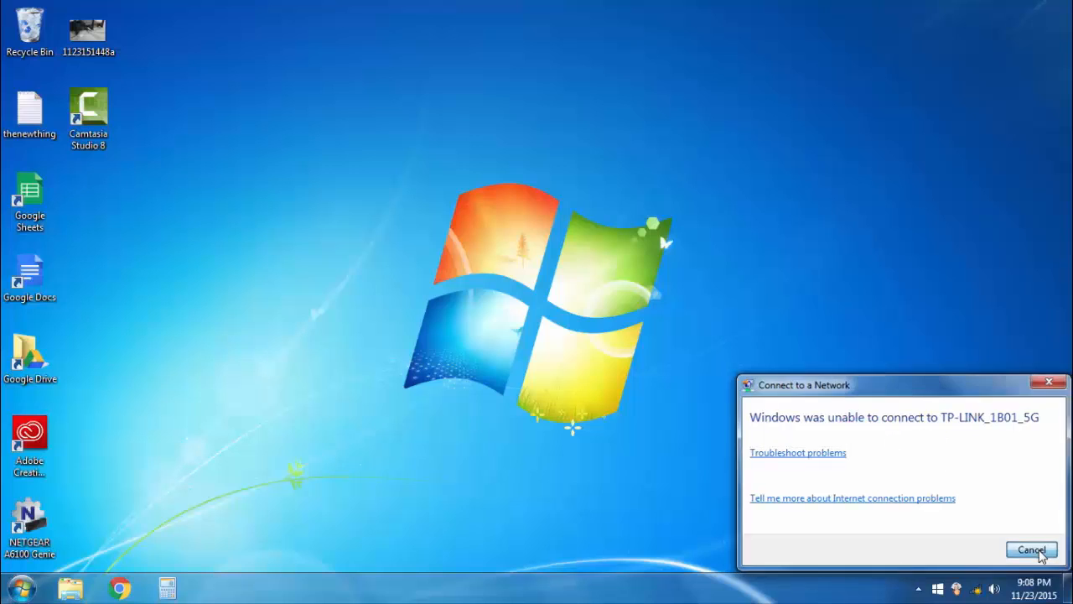
click(1032, 550)
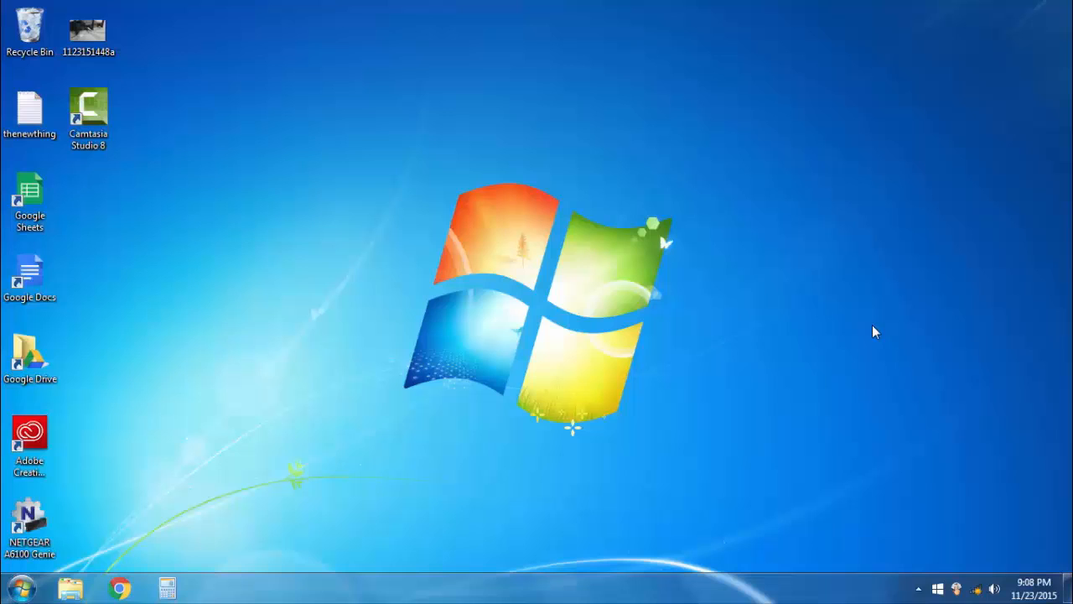
click(978, 589)
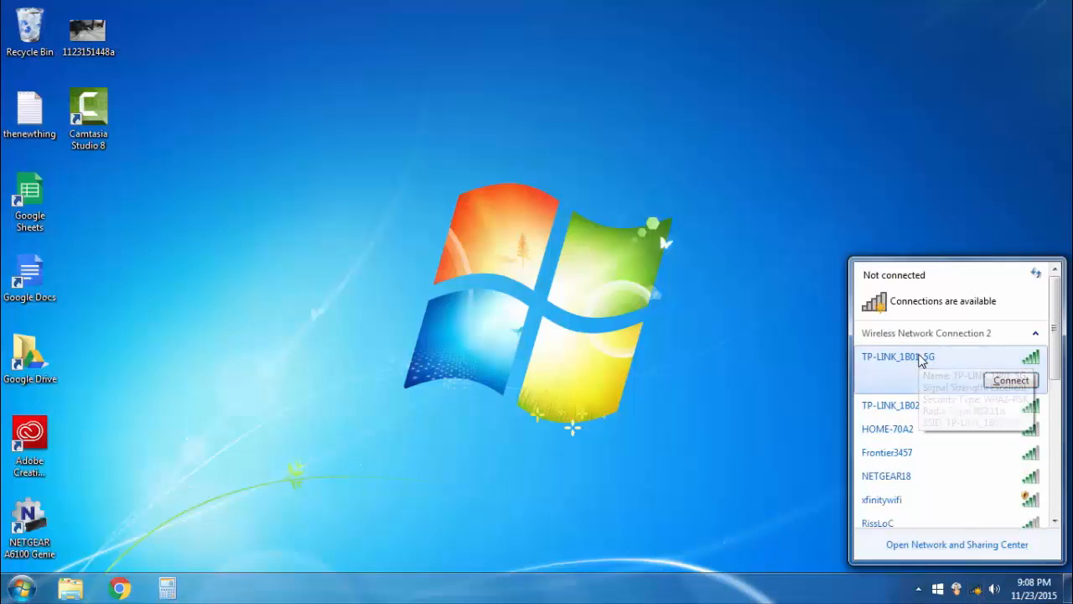
click(1011, 379)
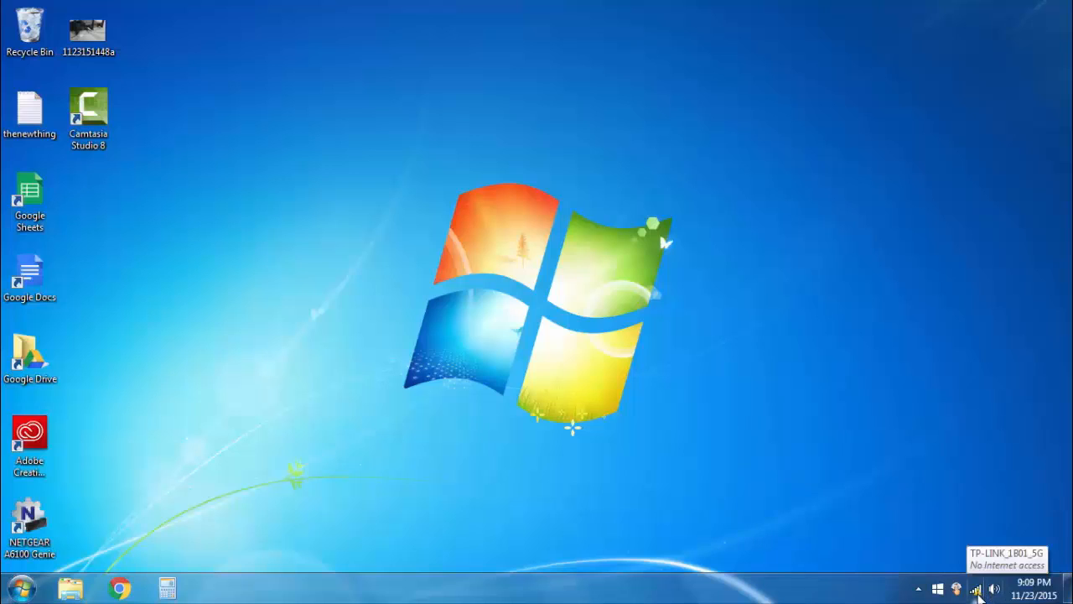
mouse_move(137, 595)
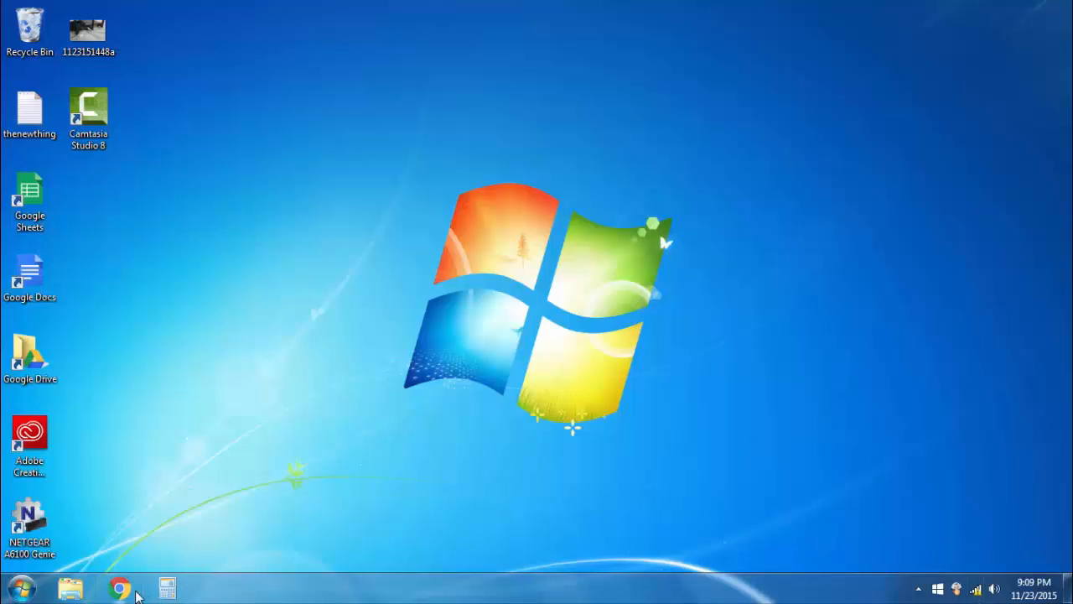
Step: Load the router login page at tplinkwifi.net in Chrome, reloading once
click(121, 587)
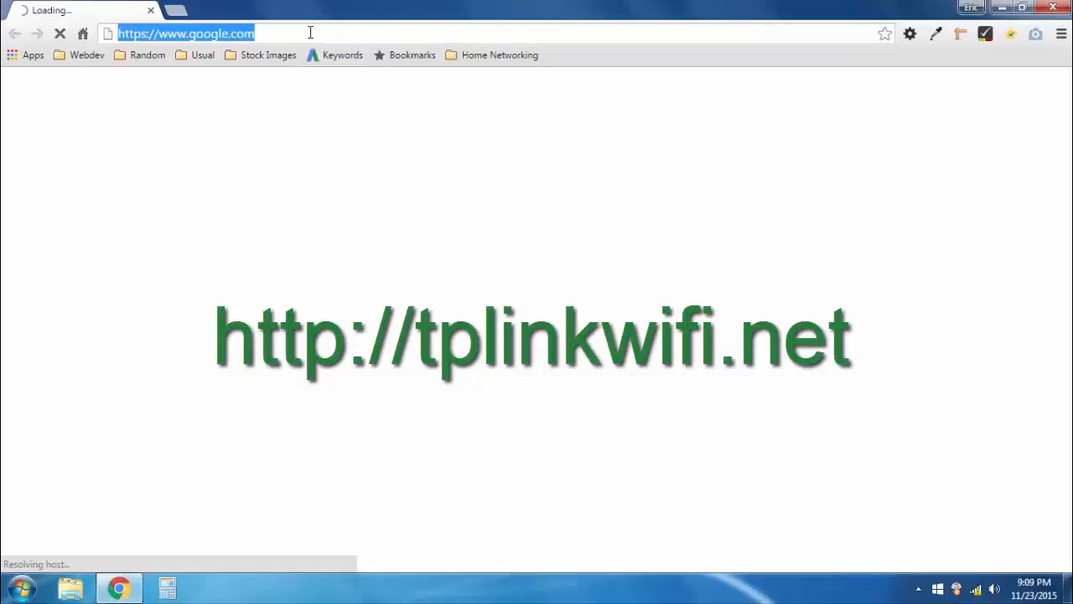
text(tplinkwifi.net)
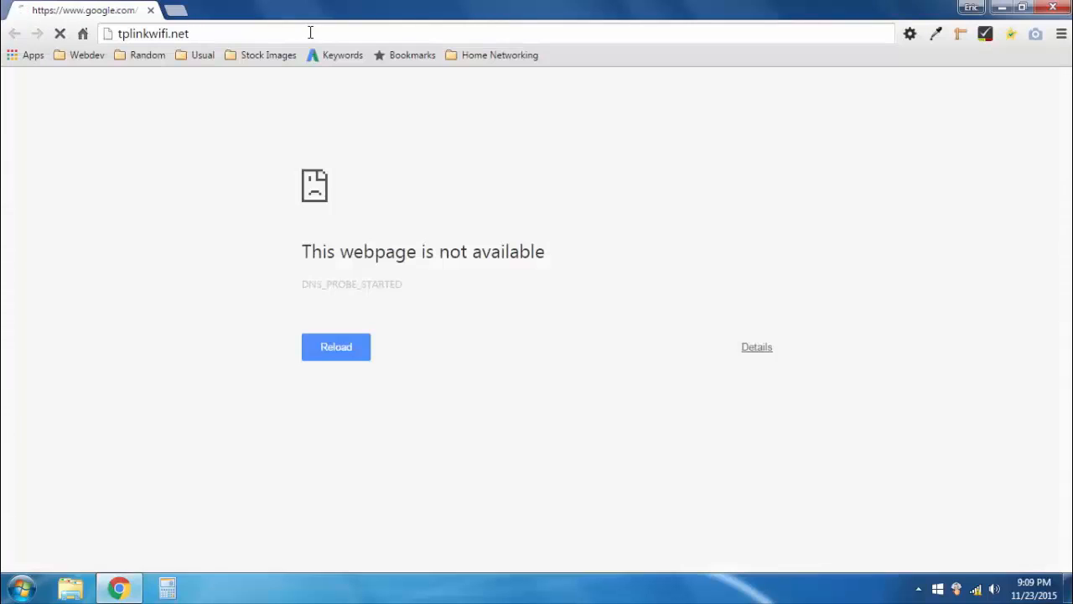
click(336, 346)
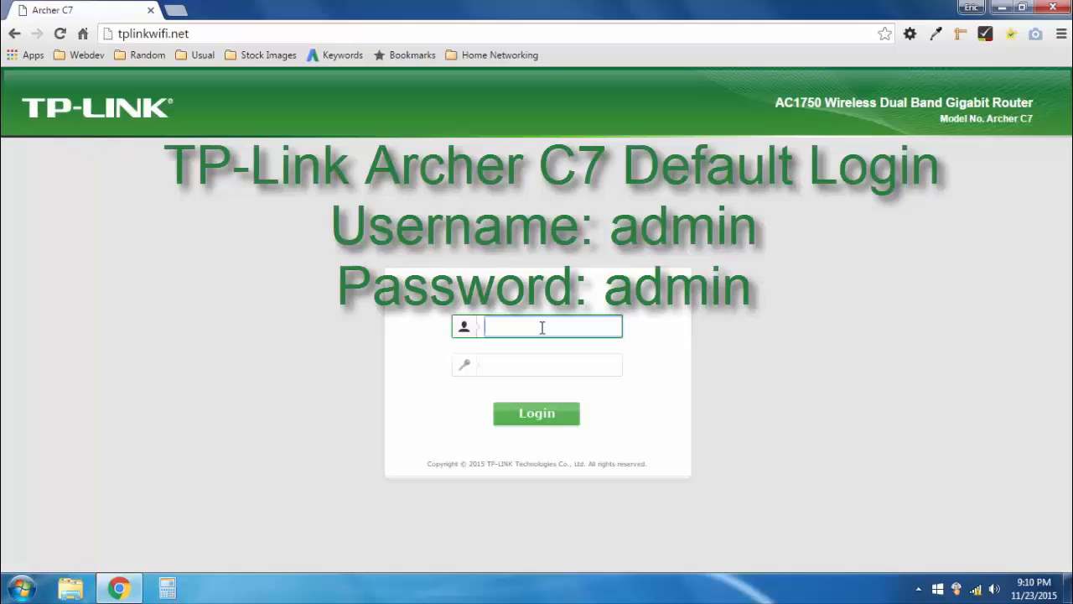
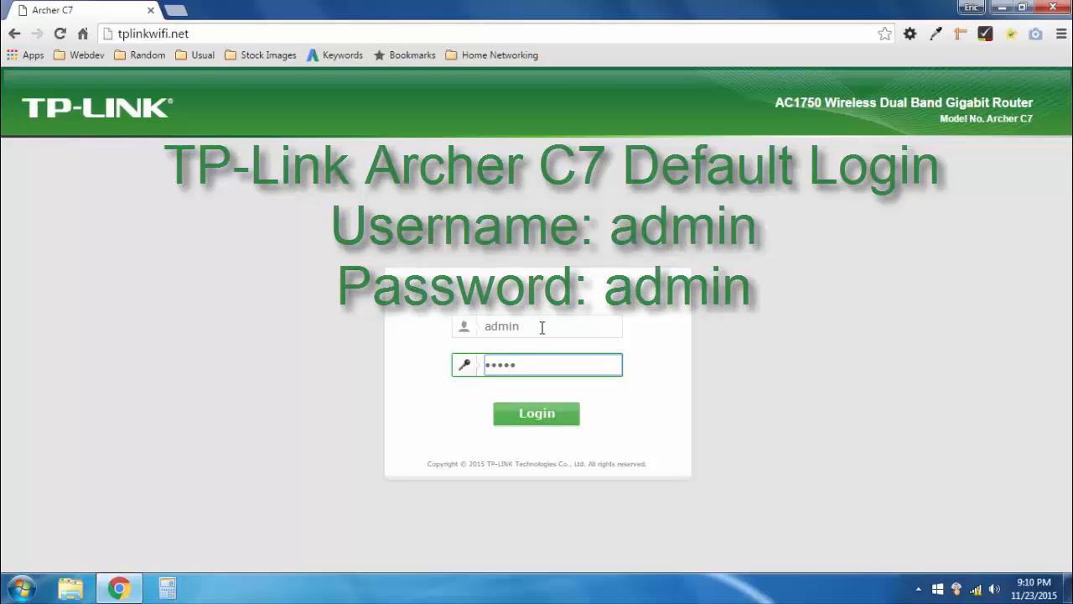
click(537, 413)
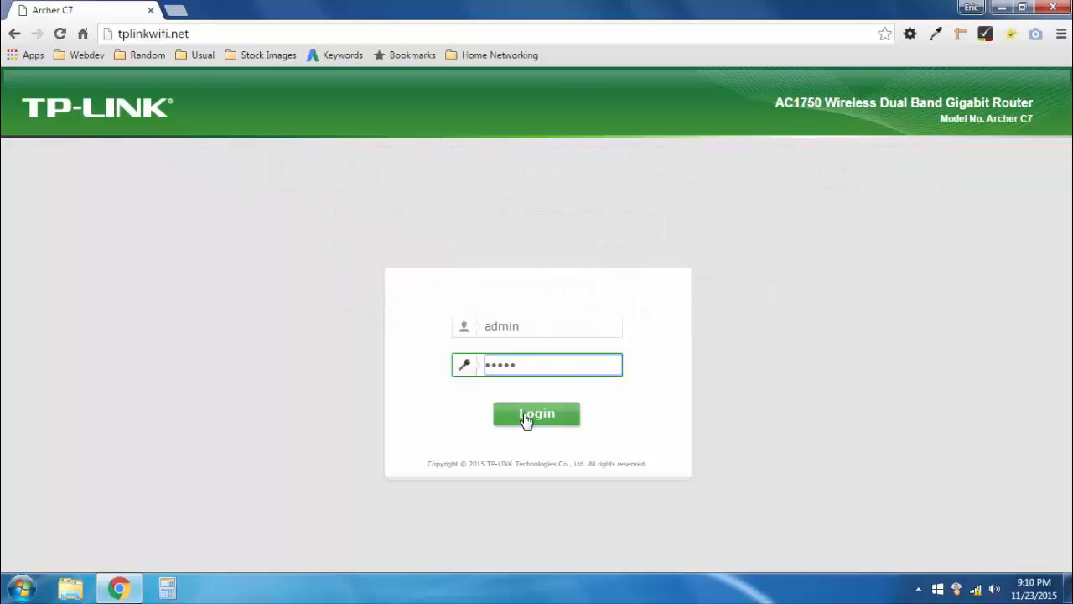
Step: Log in and advance Quick Setup with Dynamic IP through the MAC Clone step to Wireless 2.4GHz
click(537, 412)
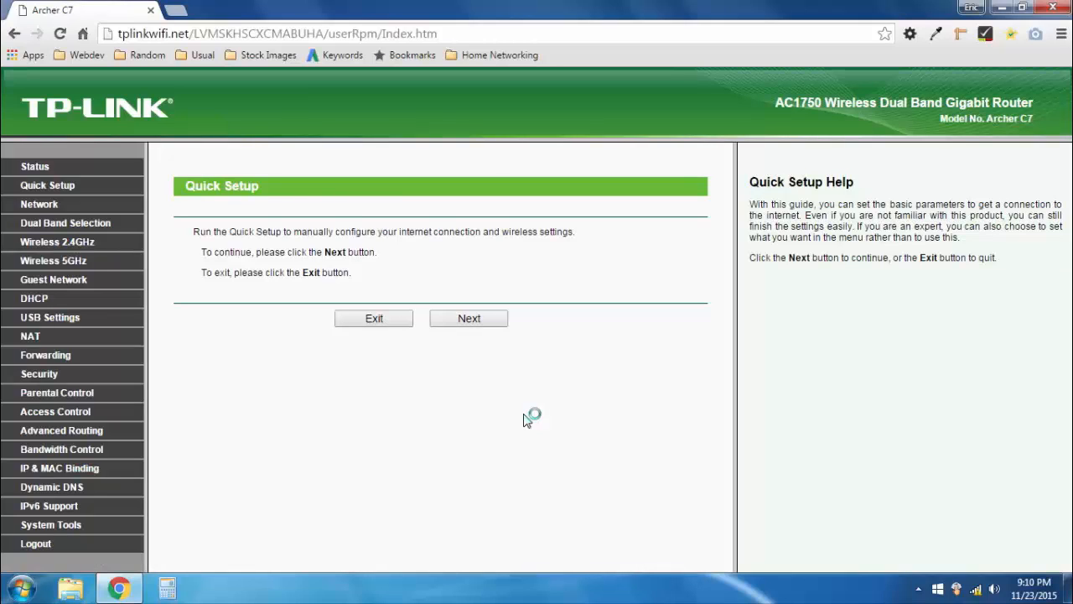
mouse_move(231, 333)
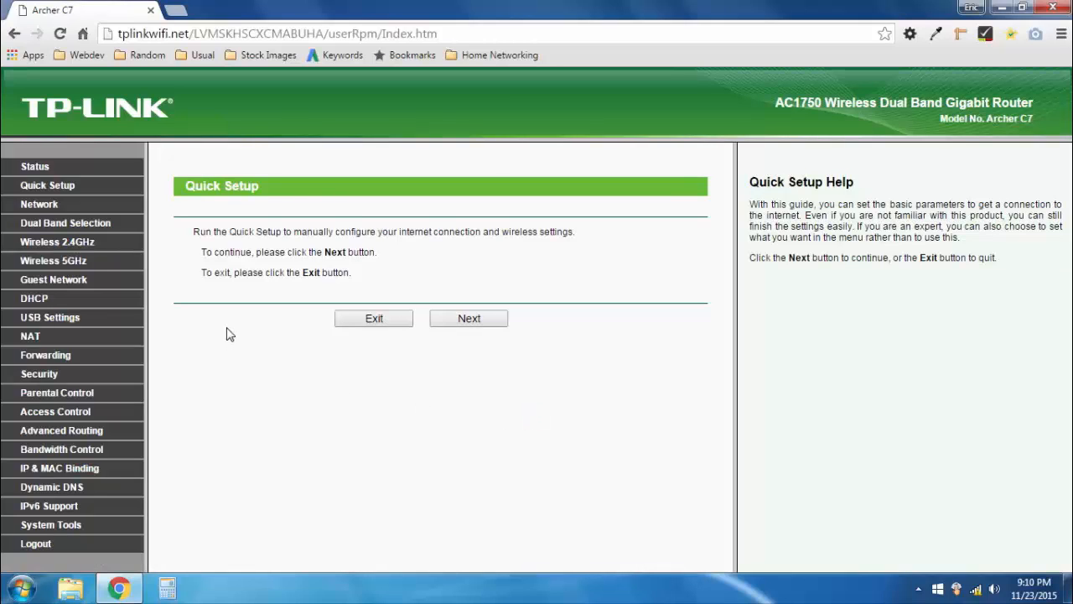
click(469, 319)
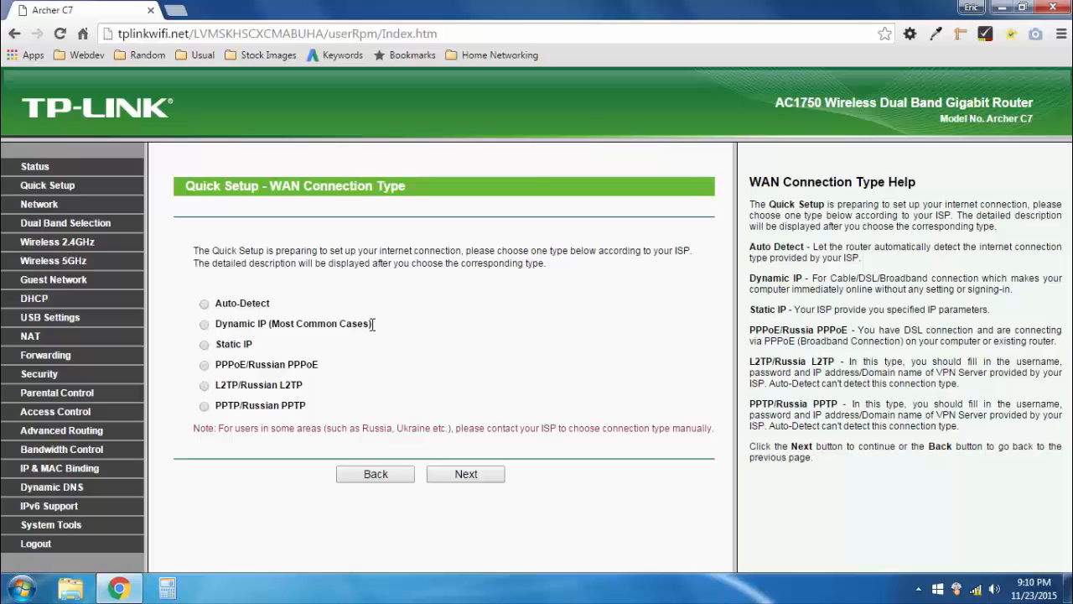
mouse_move(430, 350)
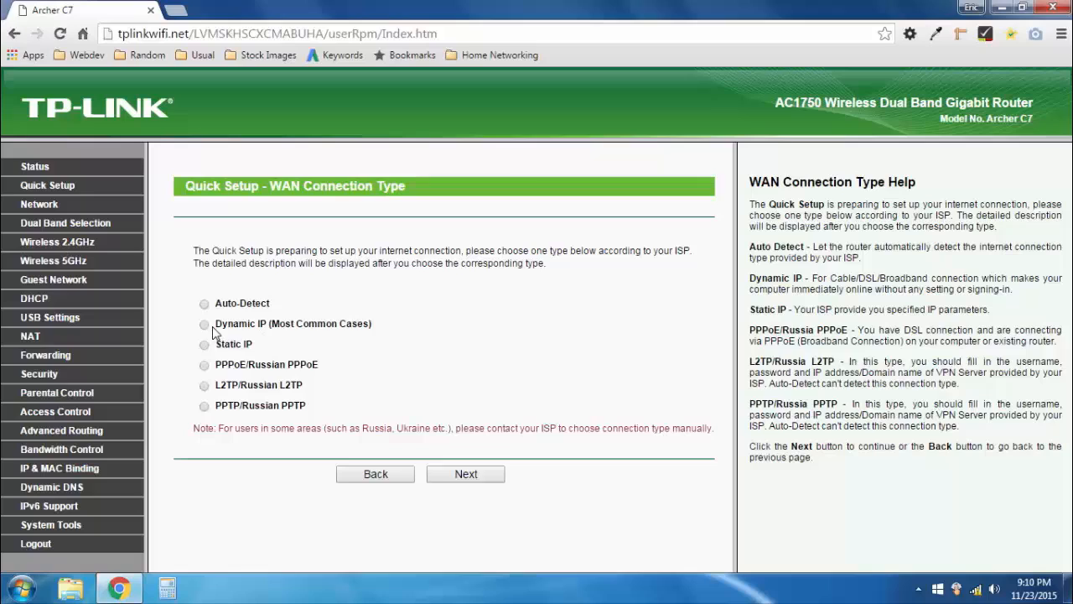
click(205, 325)
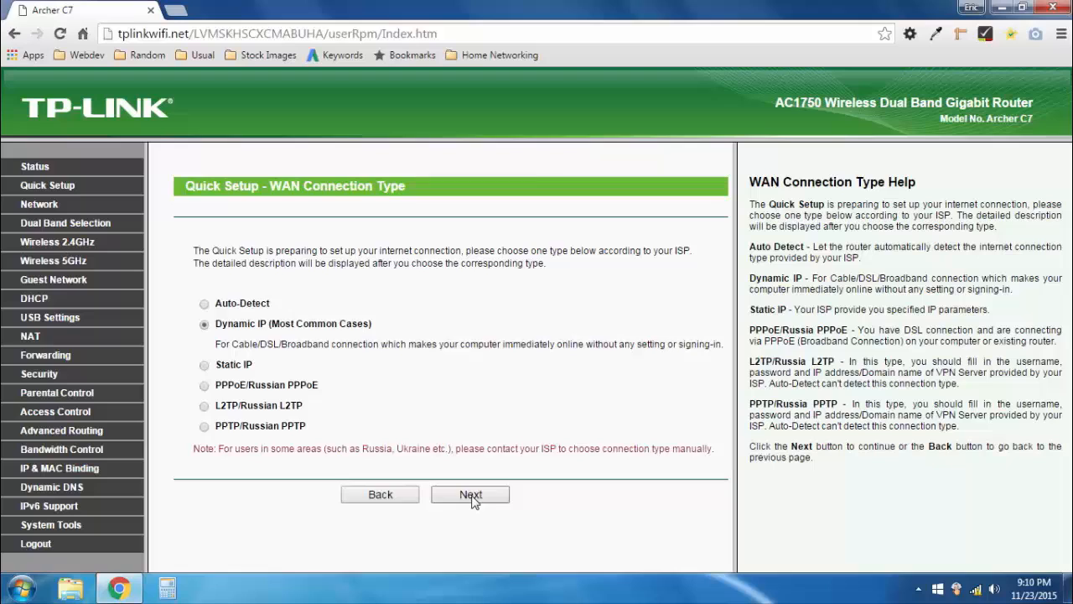
click(469, 494)
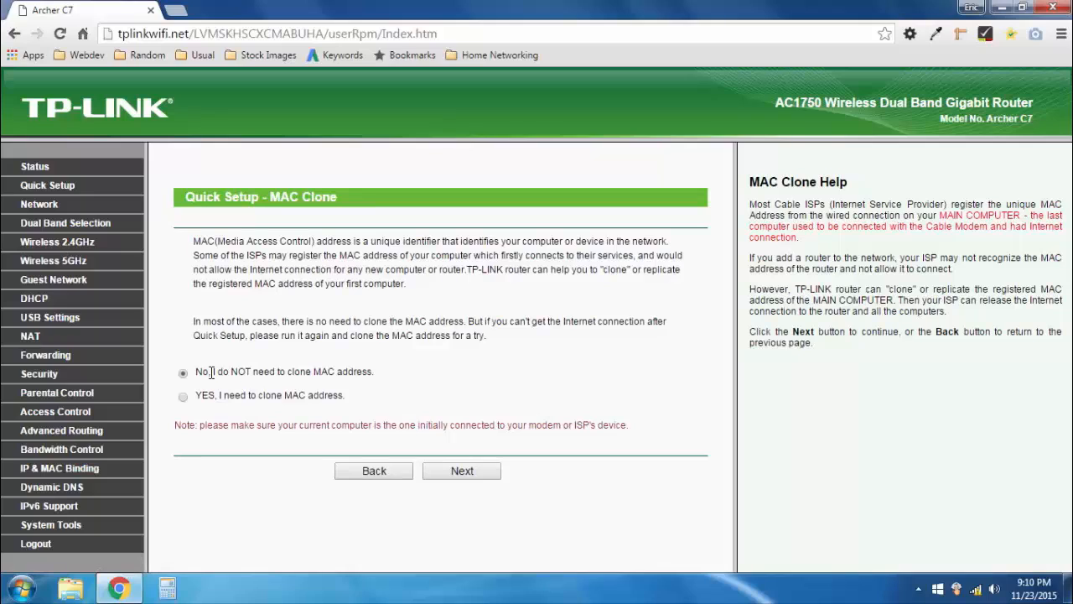
mouse_move(373, 372)
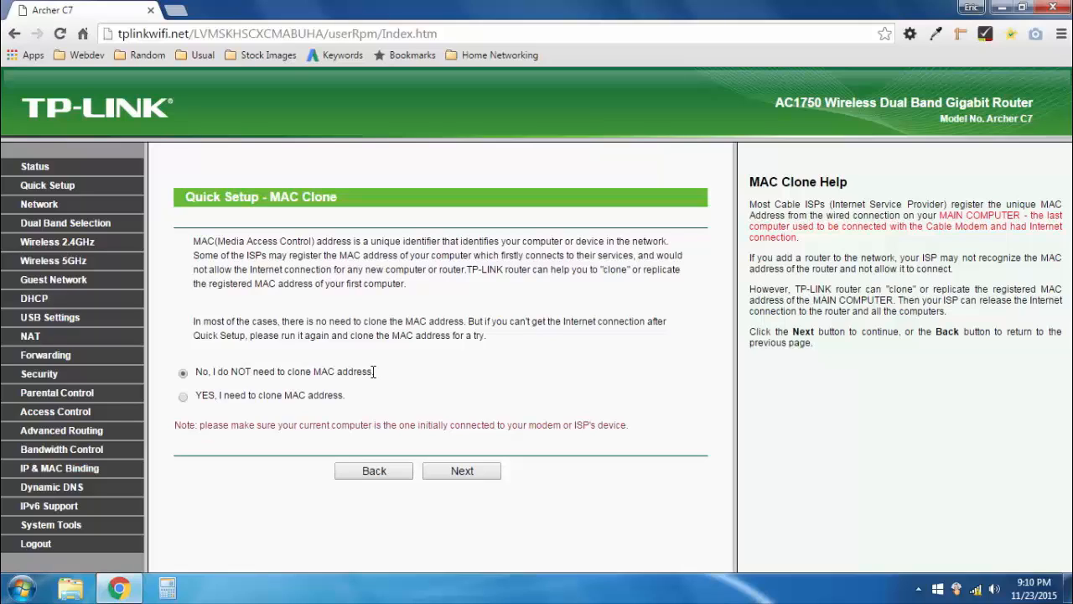
mouse_move(360, 375)
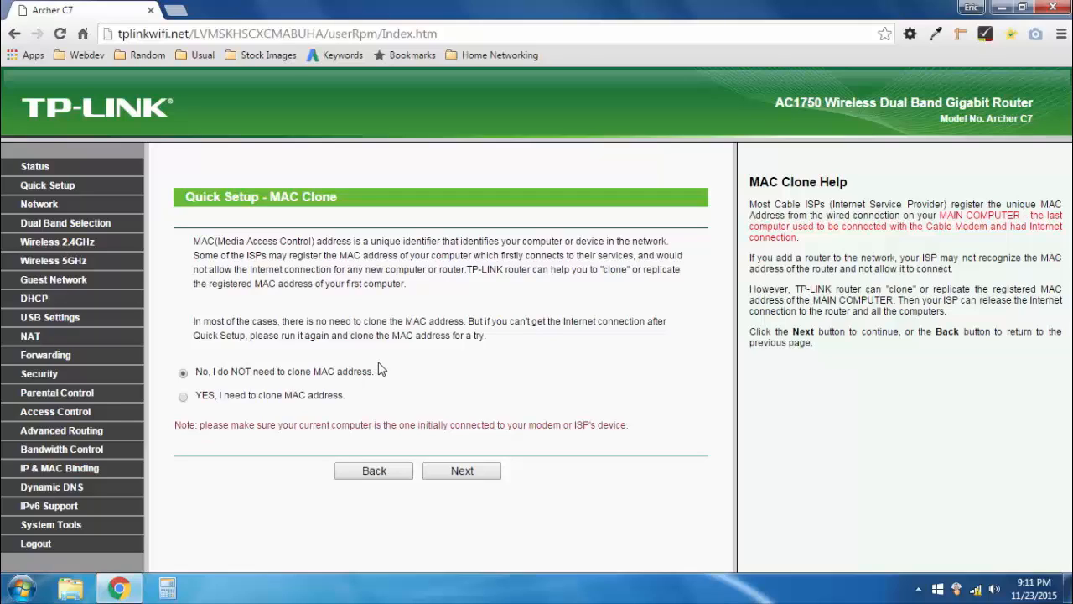
mouse_move(373, 371)
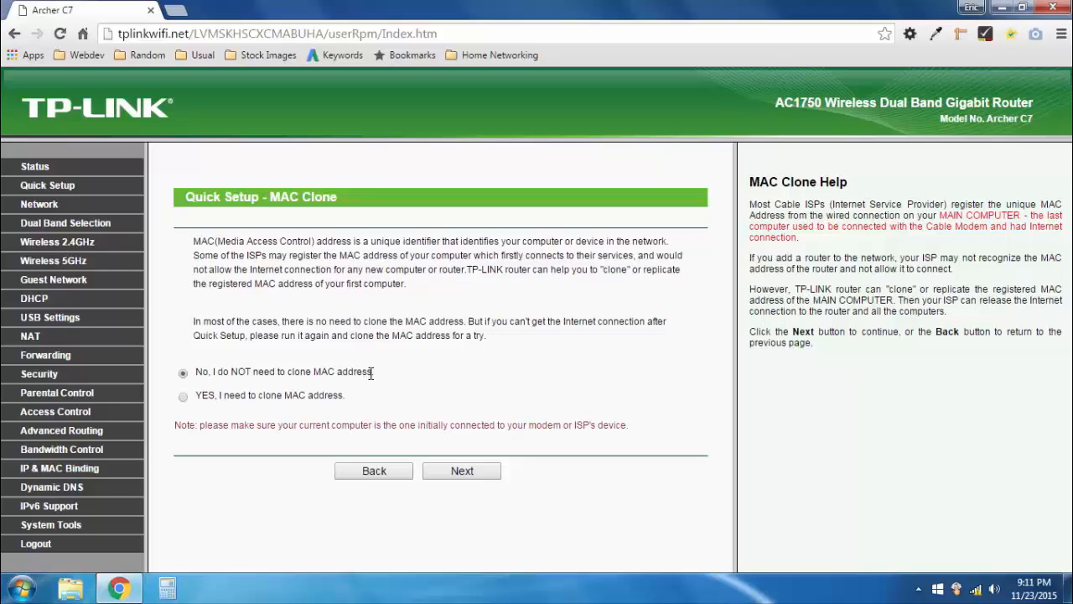
click(463, 469)
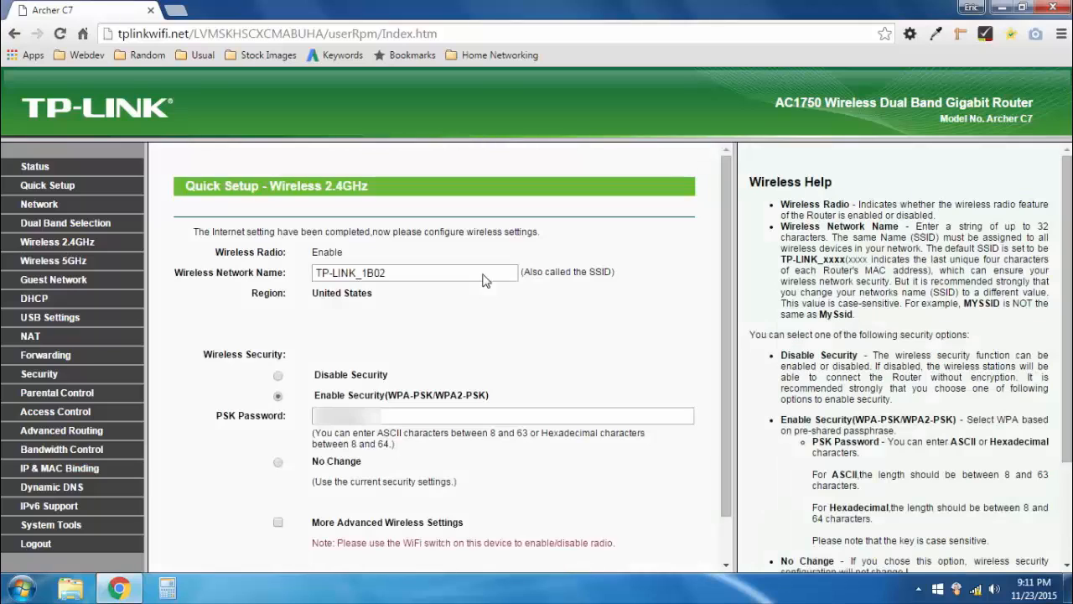
mouse_move(728, 234)
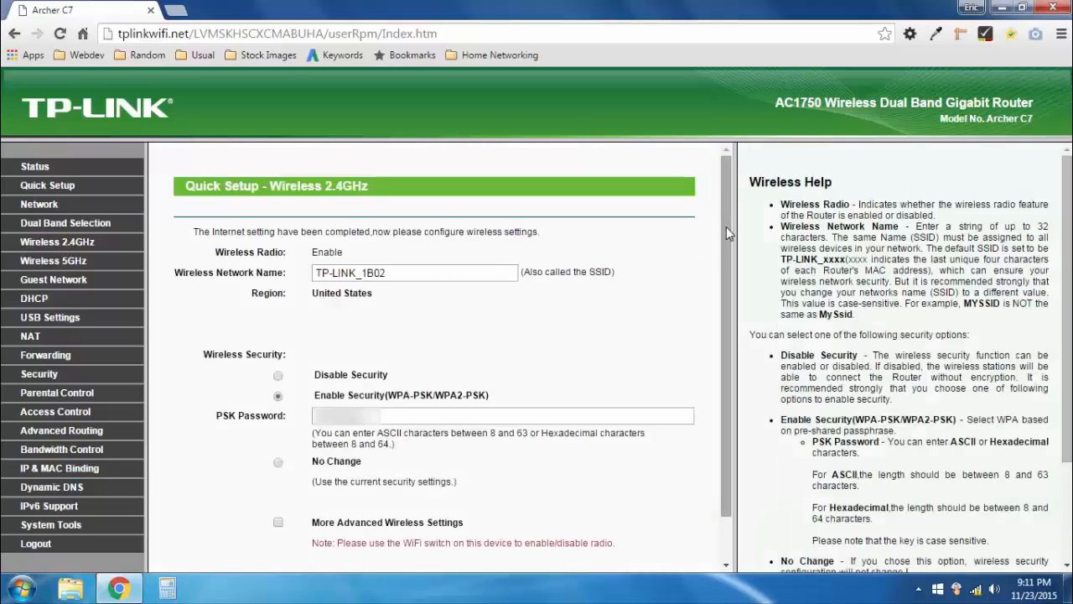
Step: Keep WPA-PSK/WPA2-PSK security on Wireless 2.4GHz and continue to the Wireless 5GHz step
scroll(down, 3)
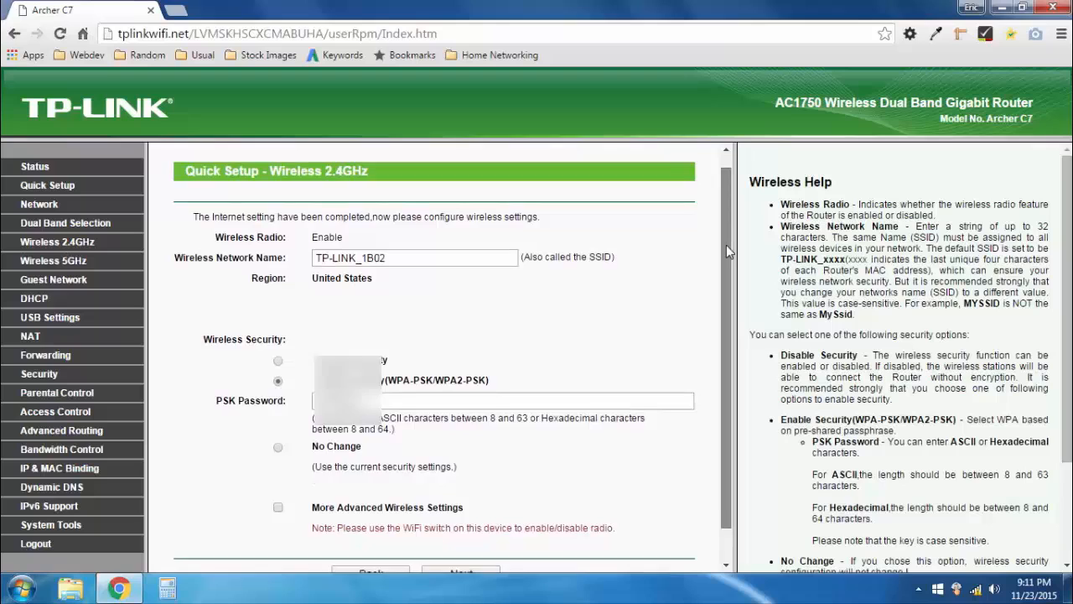
scroll(down, 3)
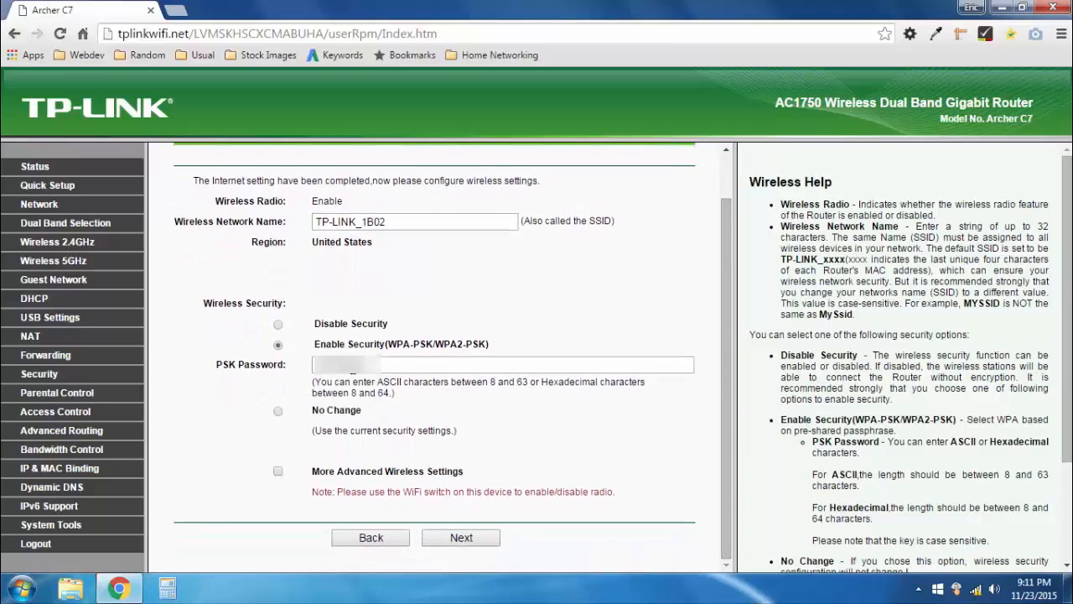
click(503, 364)
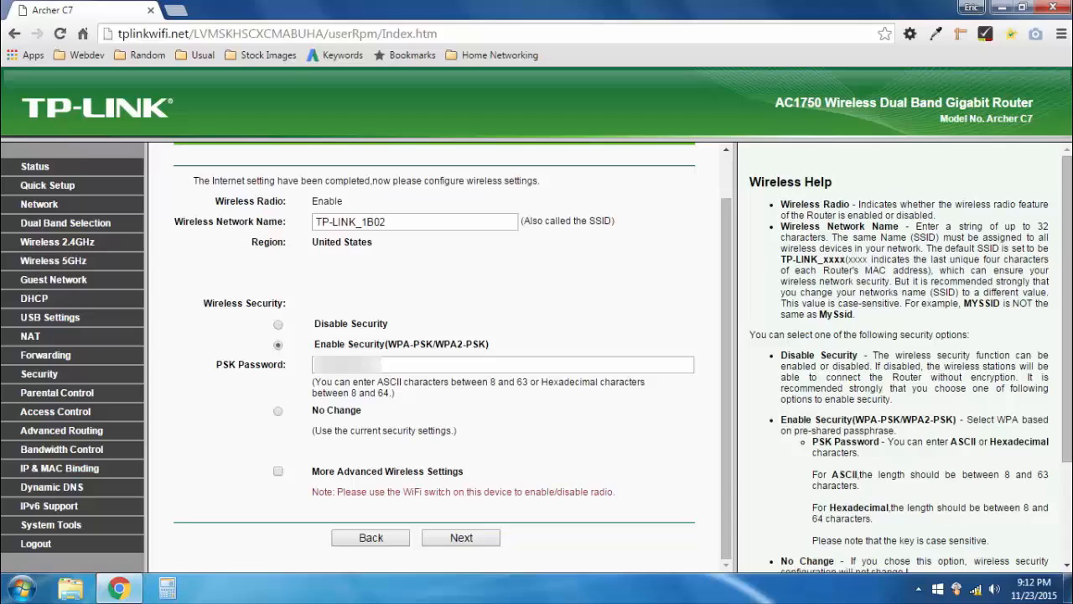
mouse_move(446, 315)
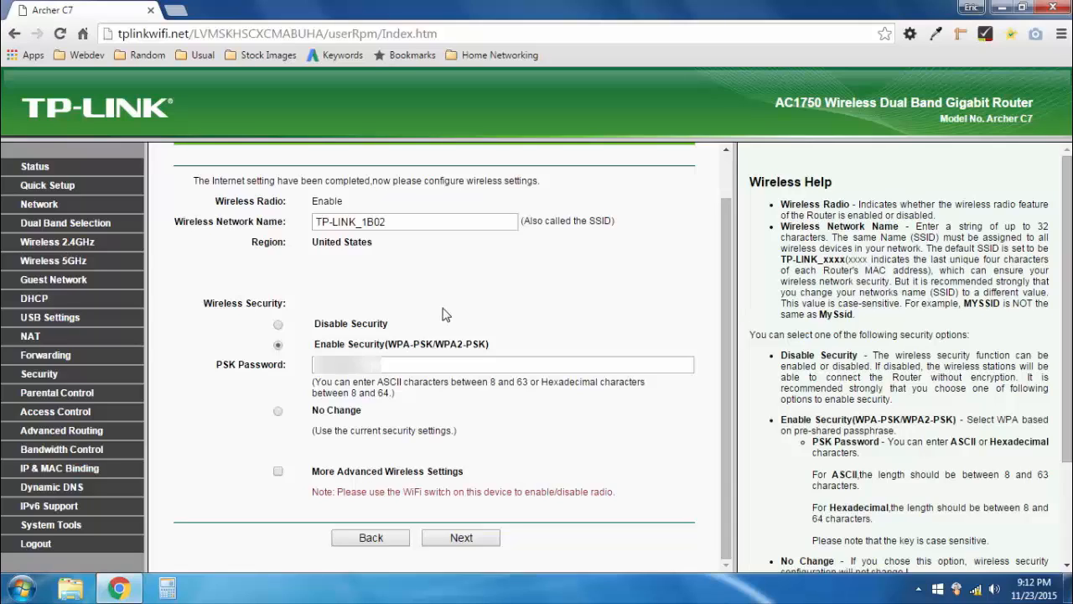
mouse_move(560, 299)
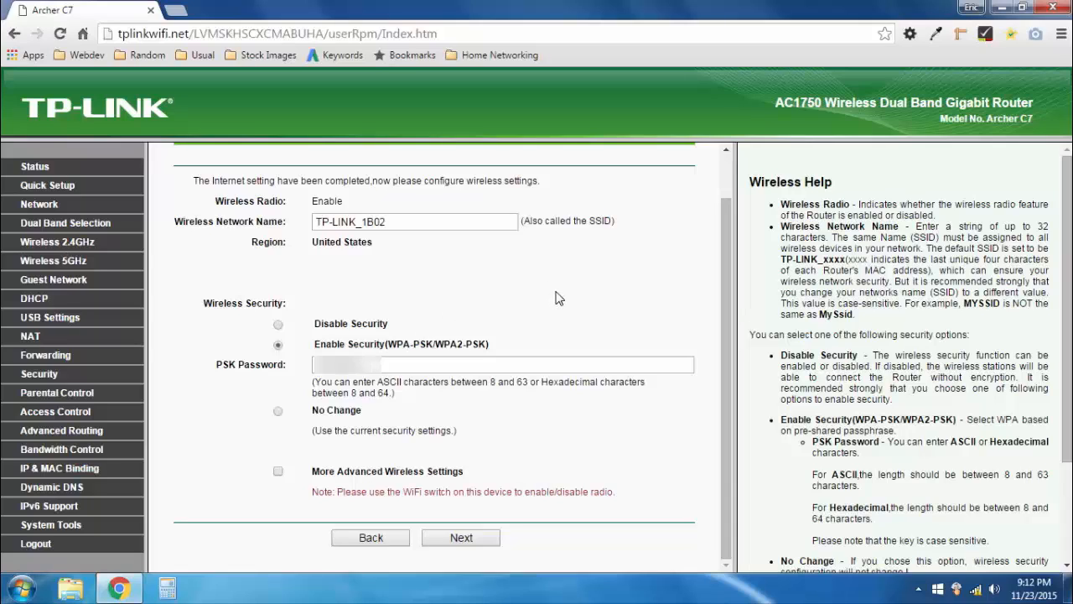
mouse_move(461, 536)
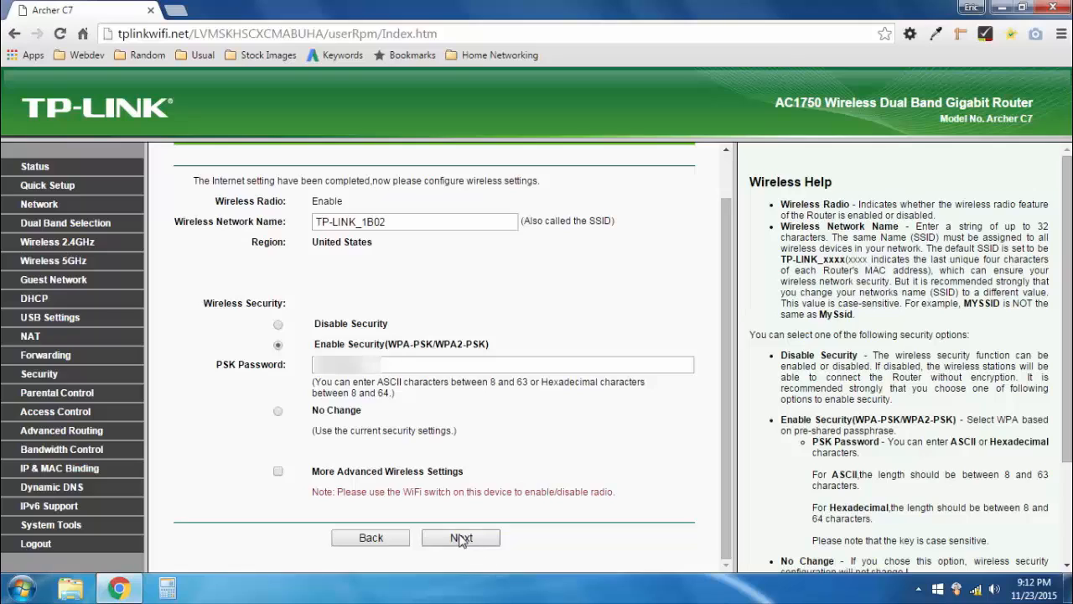
click(460, 537)
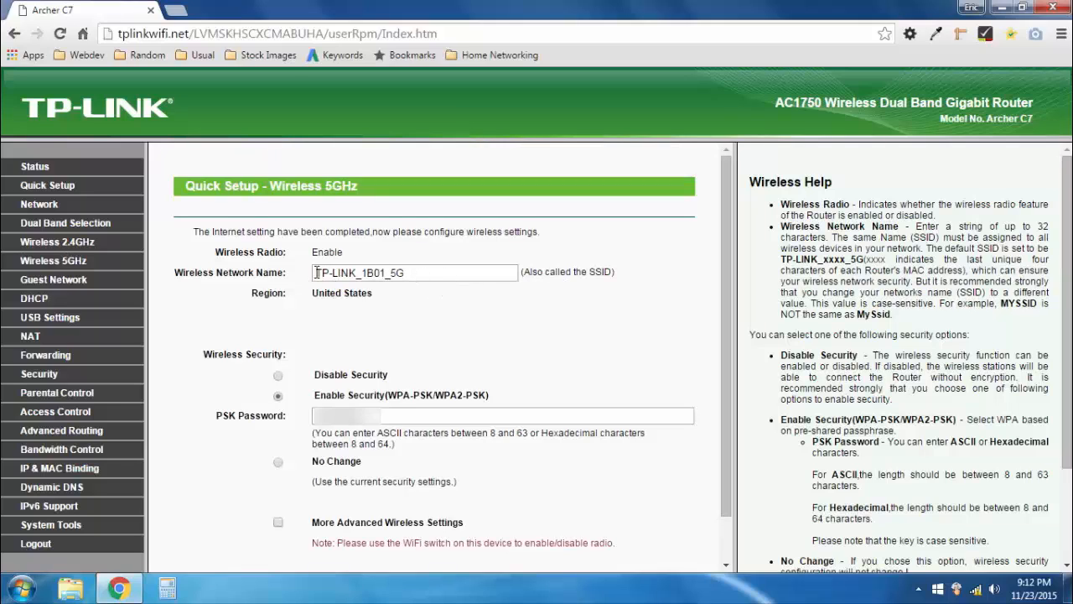
scroll(down, 3)
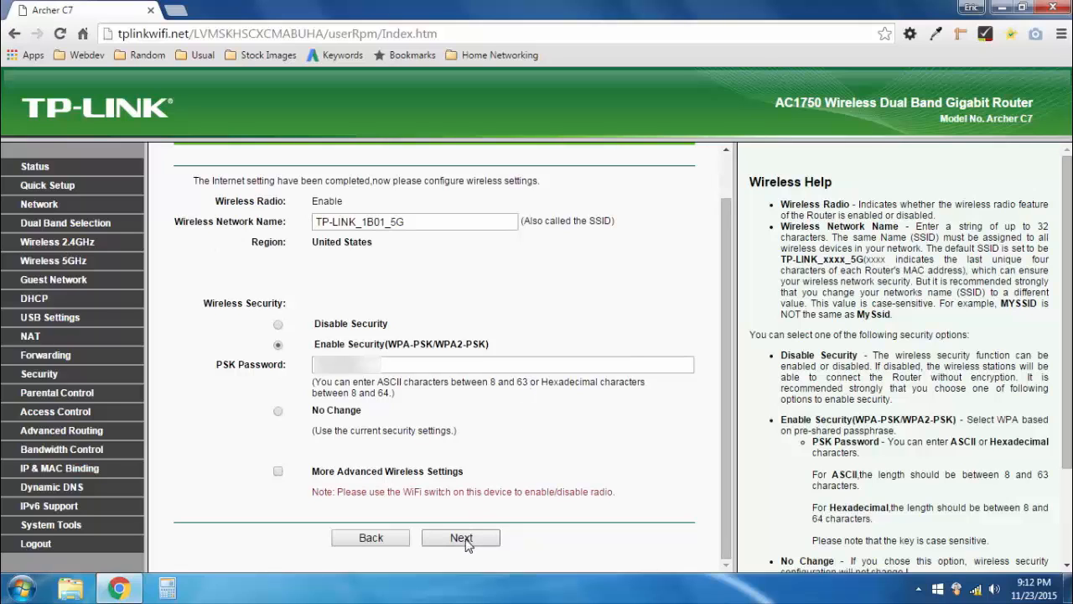
Step: Continue past Wireless 5GHz to the Quick Setup congratulations screen
click(460, 537)
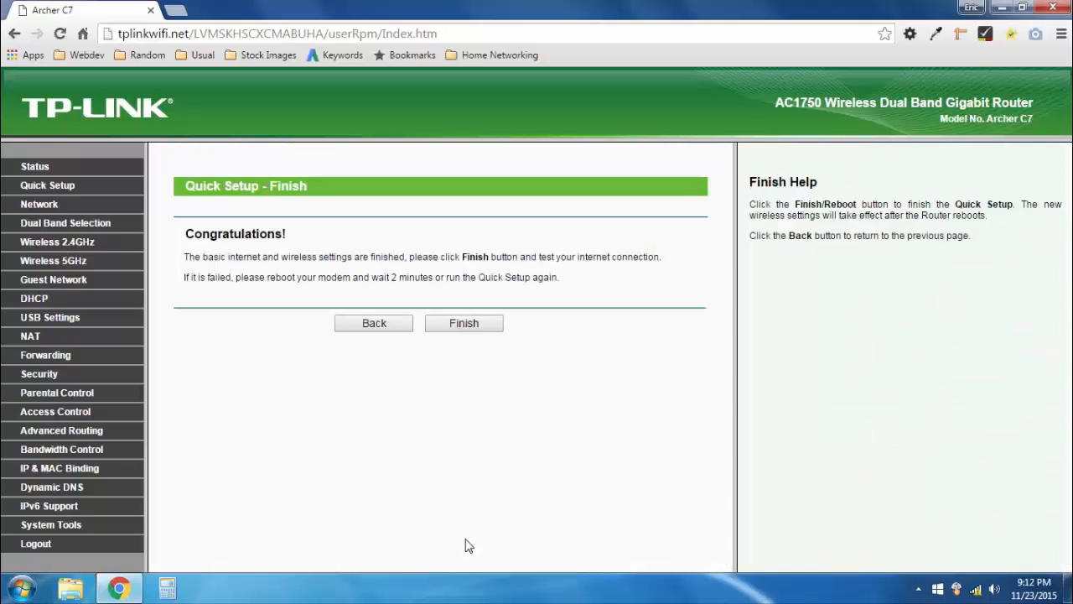
mouse_move(341, 280)
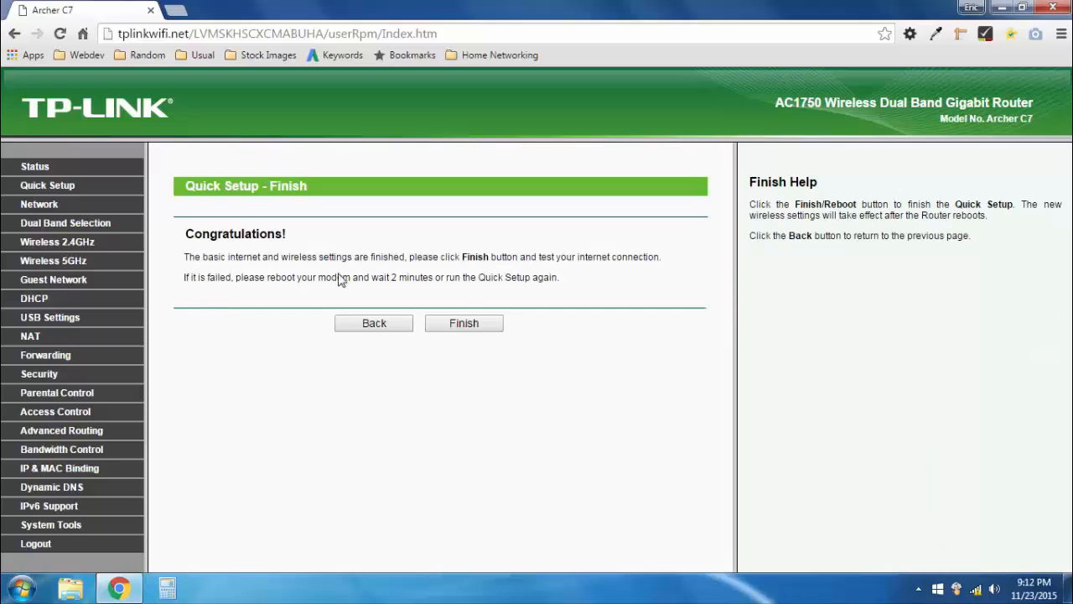
mouse_move(389, 273)
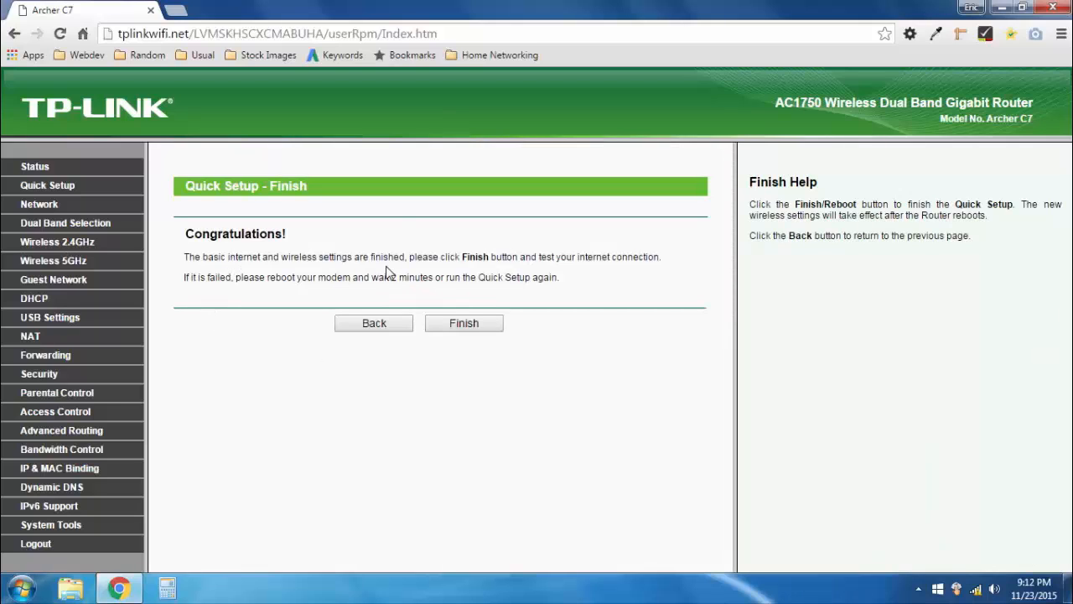
mouse_move(931, 471)
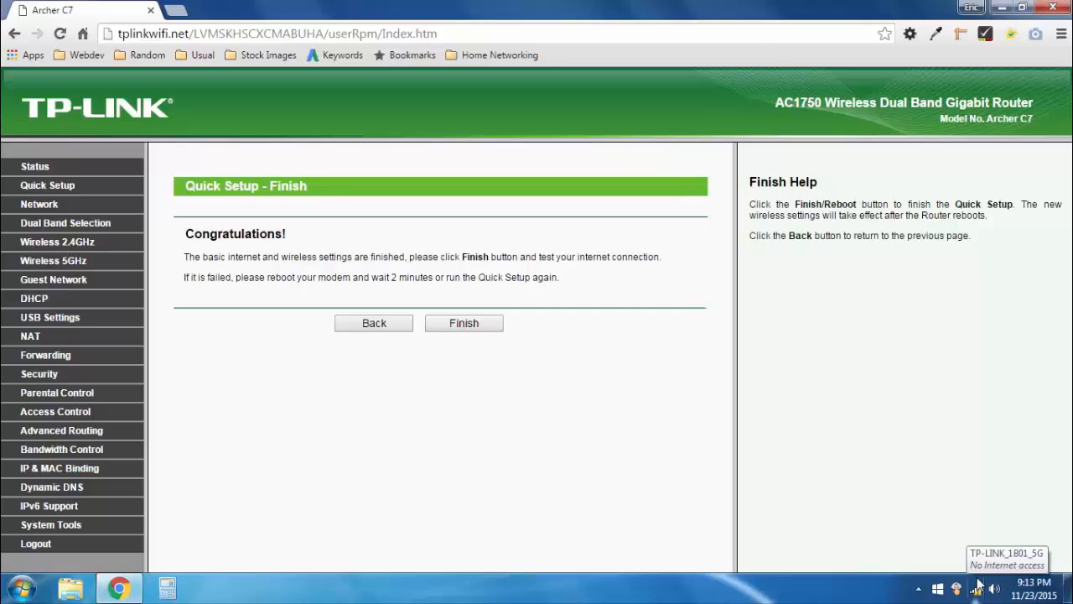
mouse_move(839, 305)
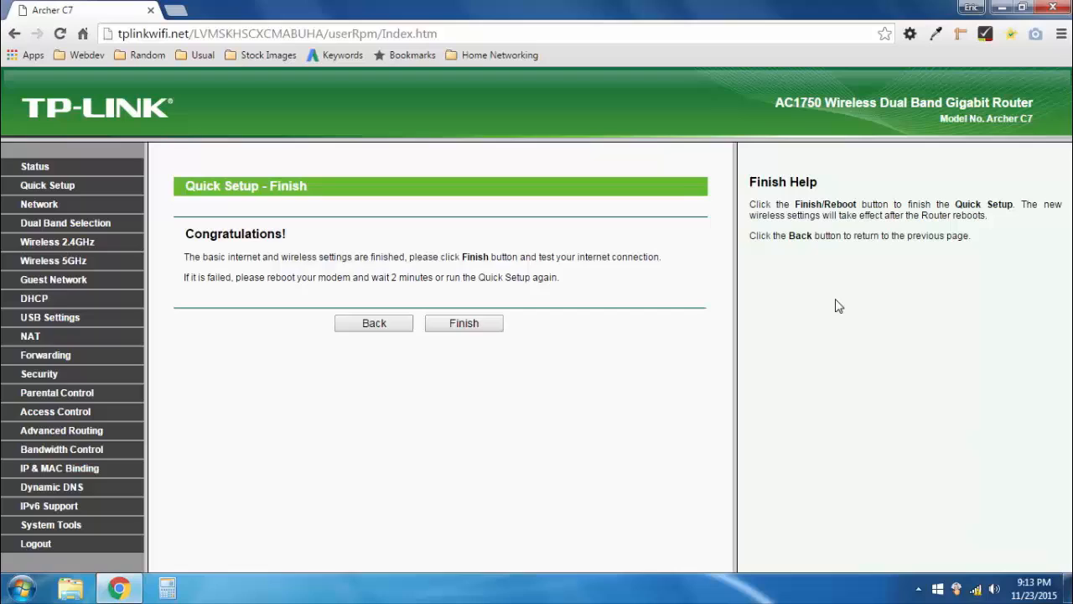
mouse_move(562, 278)
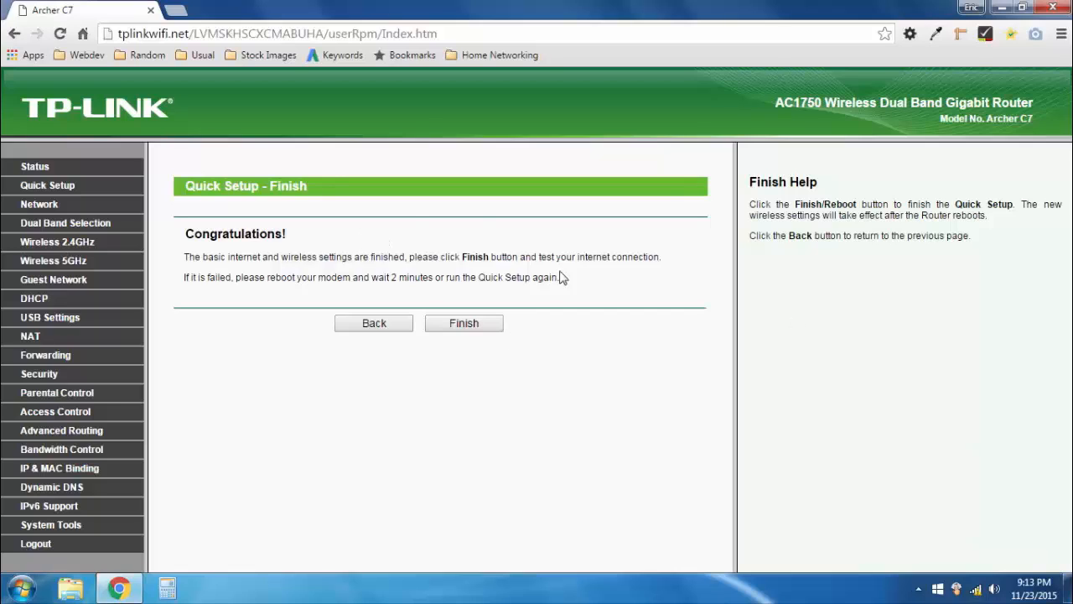
mouse_move(200, 250)
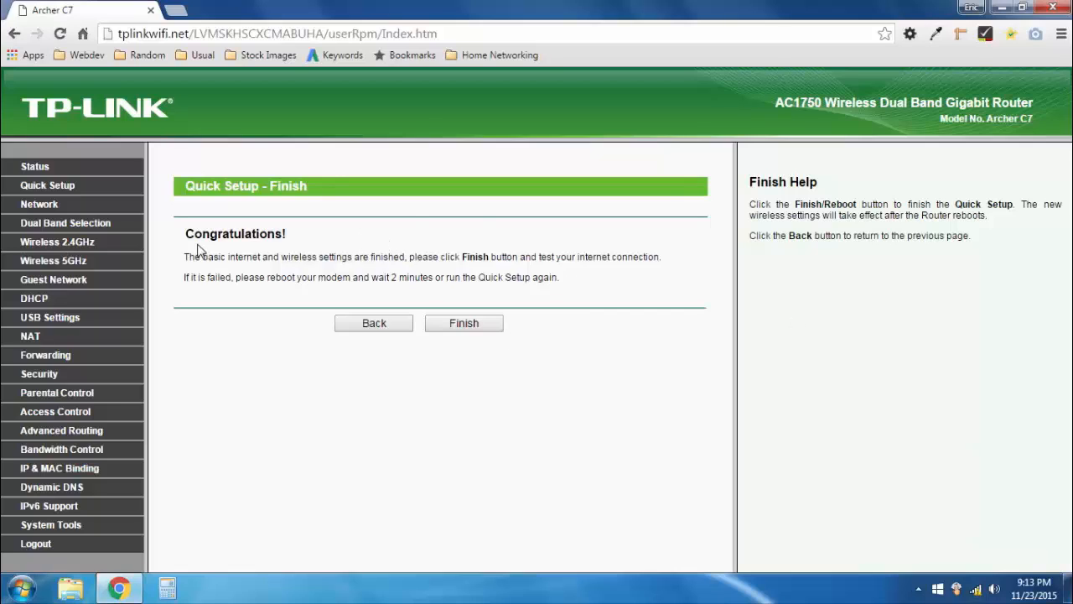
mouse_move(522, 313)
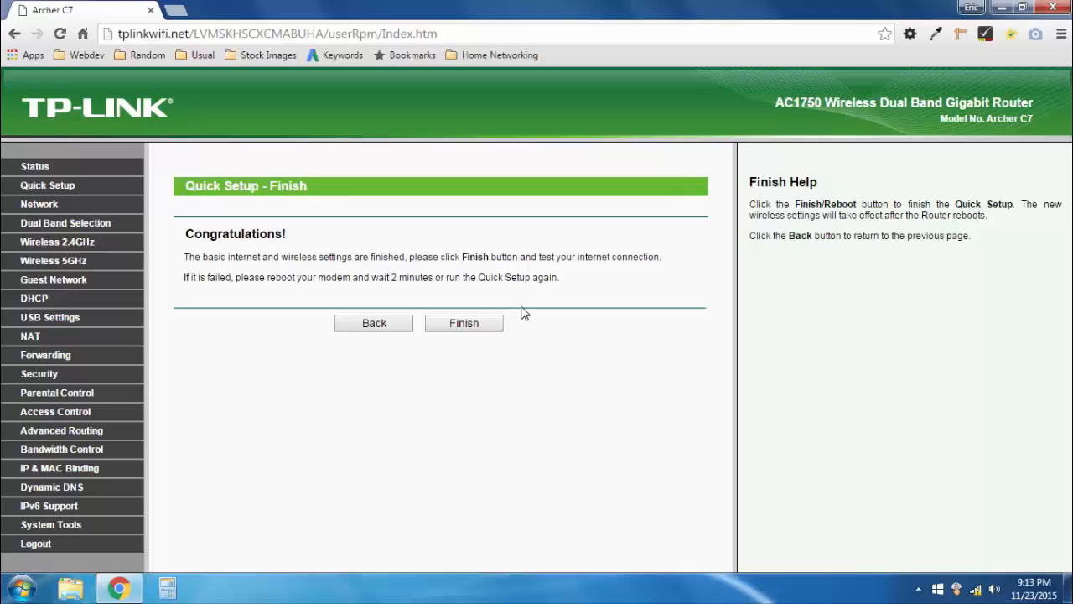
mouse_move(328, 242)
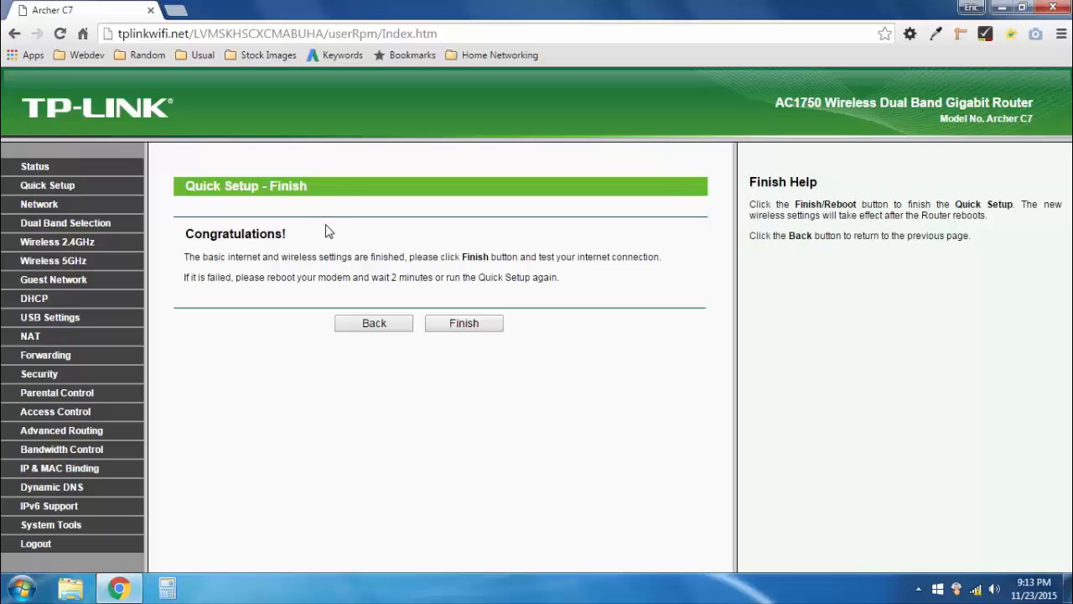
mouse_move(285, 255)
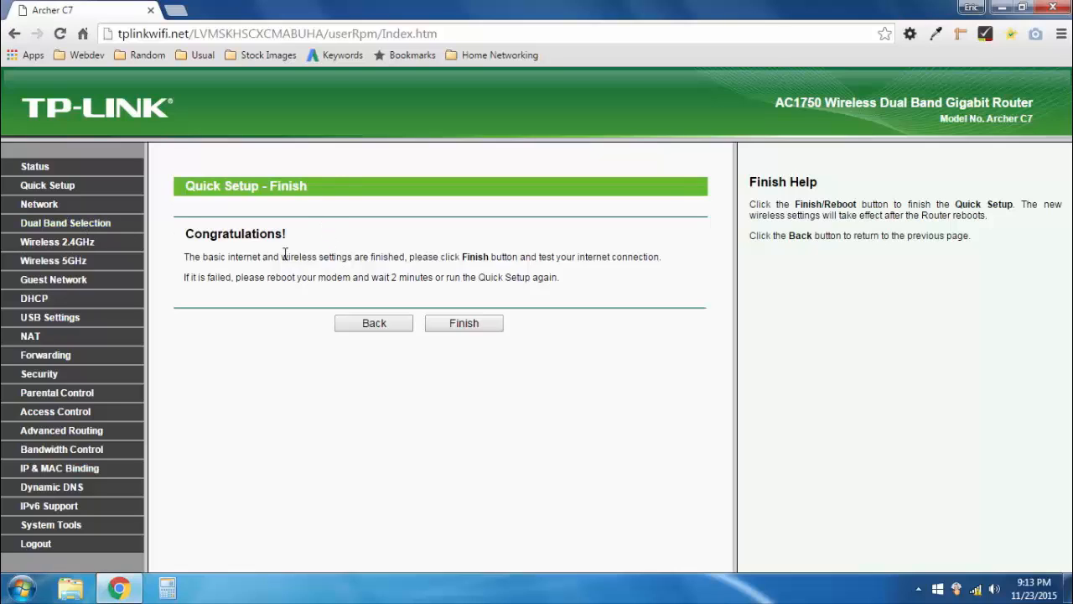
mouse_move(40, 204)
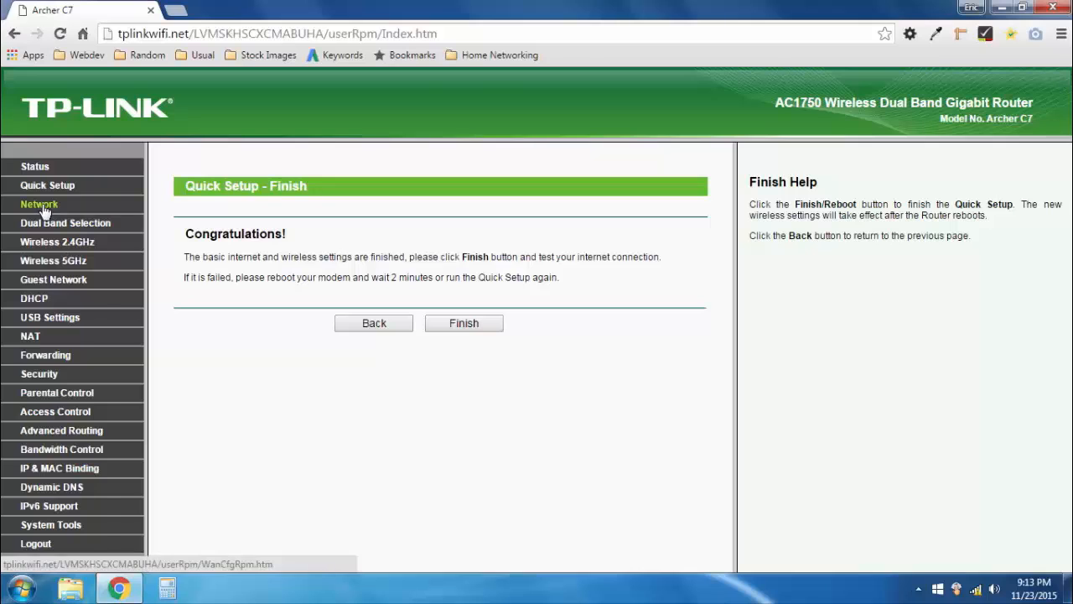
Step: Go to Network > MAC Clone and begin editing the WAN MAC Address field
click(41, 204)
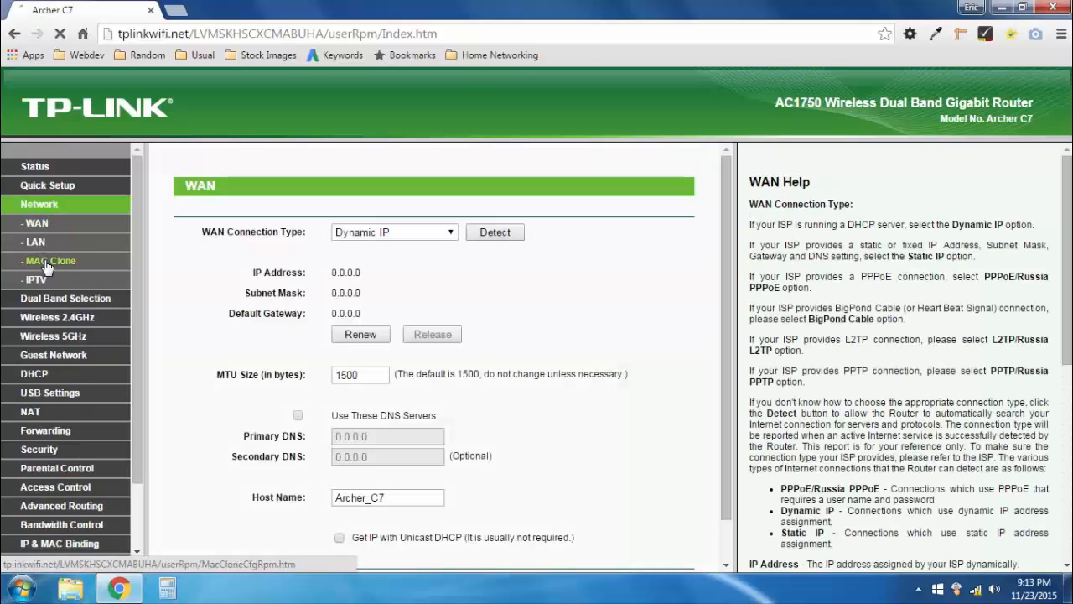
click(50, 262)
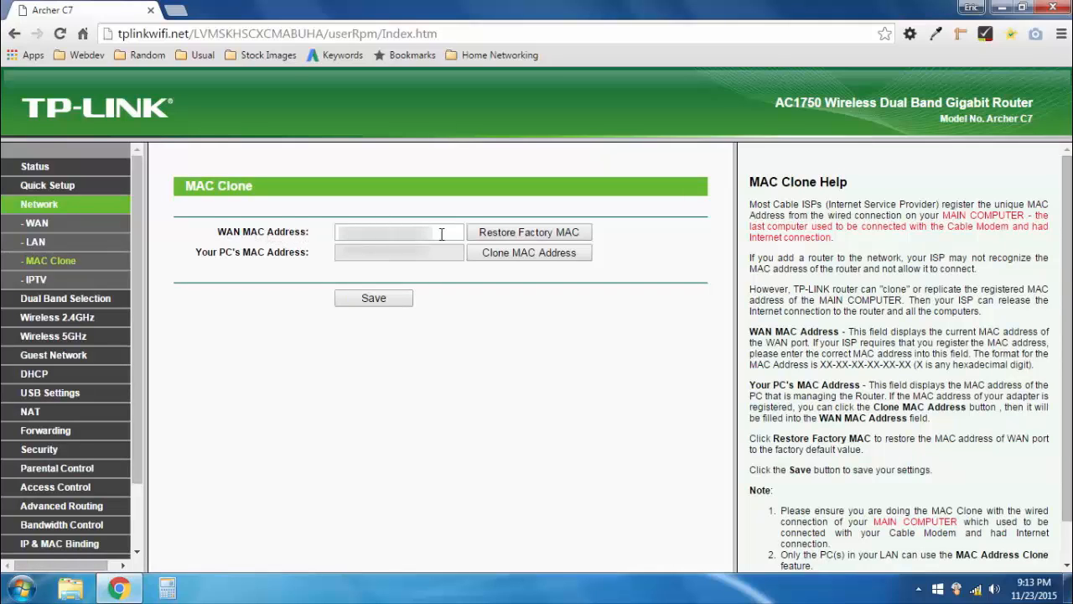
click(399, 231)
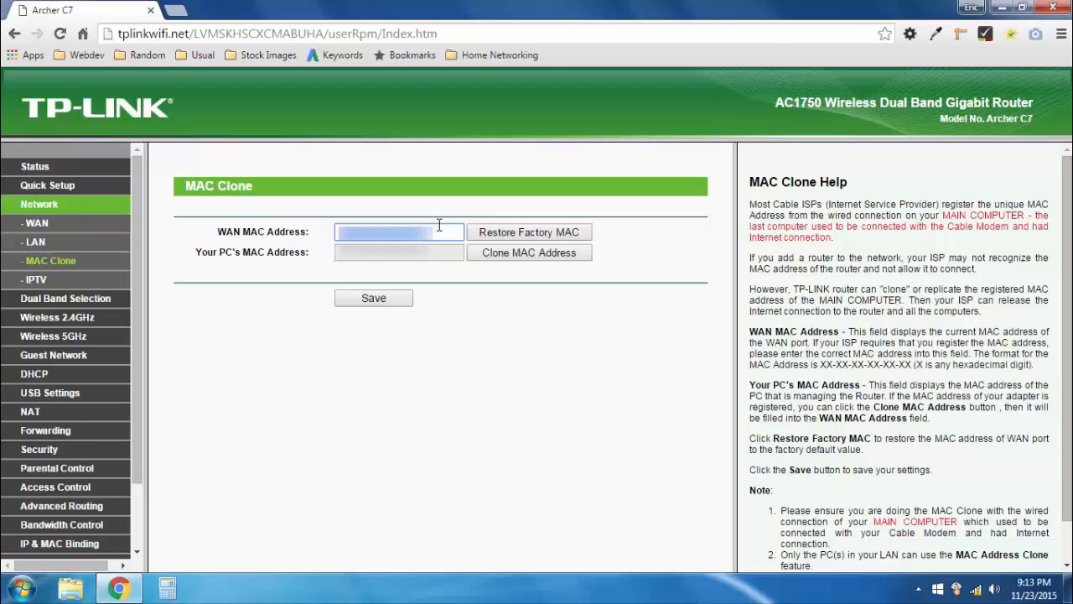
mouse_move(449, 231)
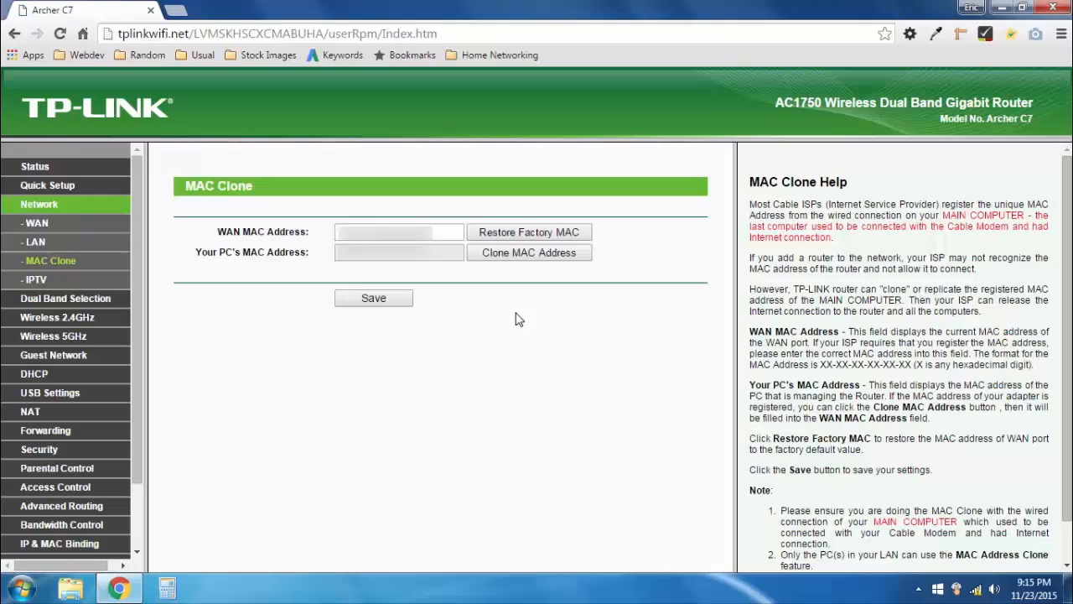
mouse_move(510, 316)
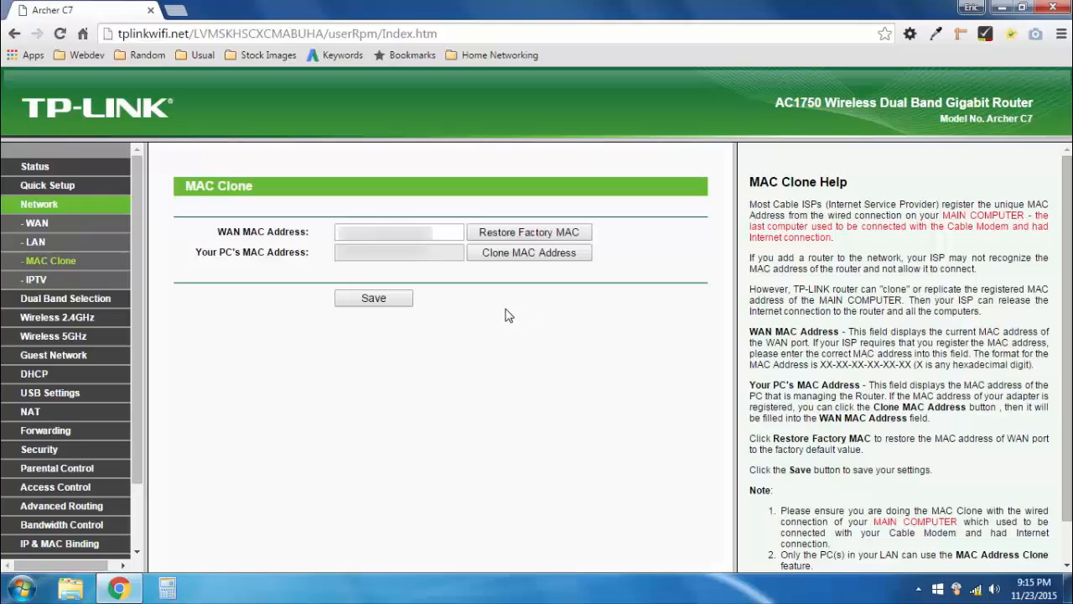
Step: View Network > WAN details showing the assigned IP address, gateway and DNS servers
click(35, 221)
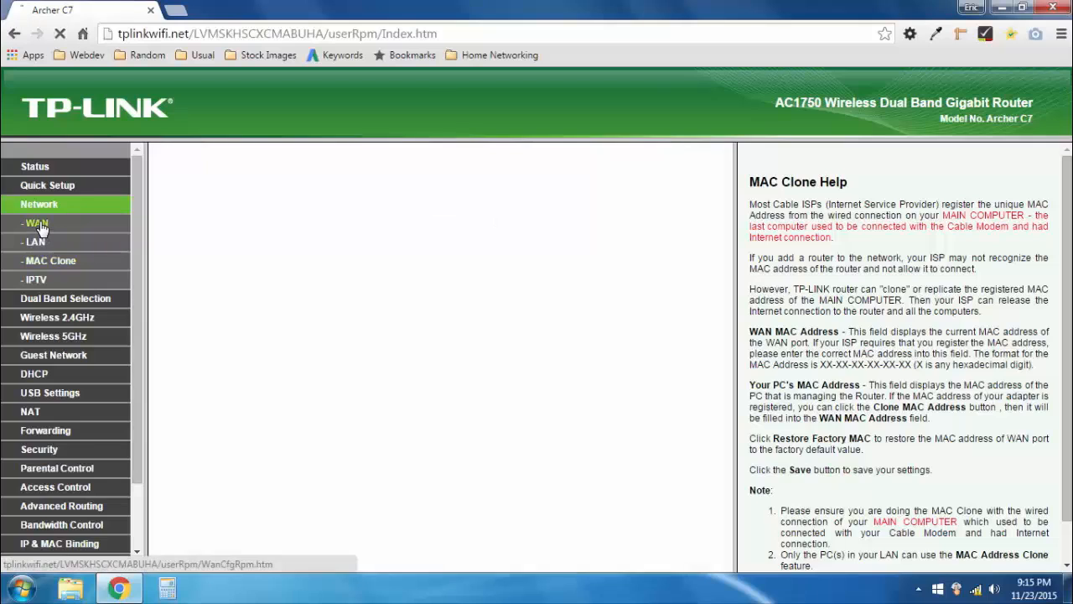
click(37, 222)
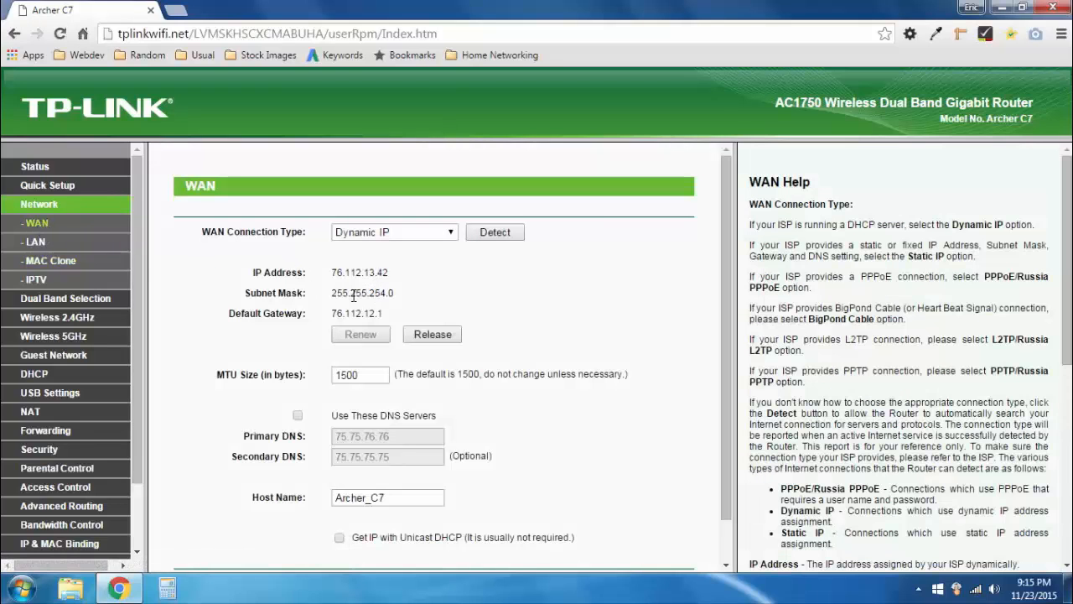
mouse_move(533, 300)
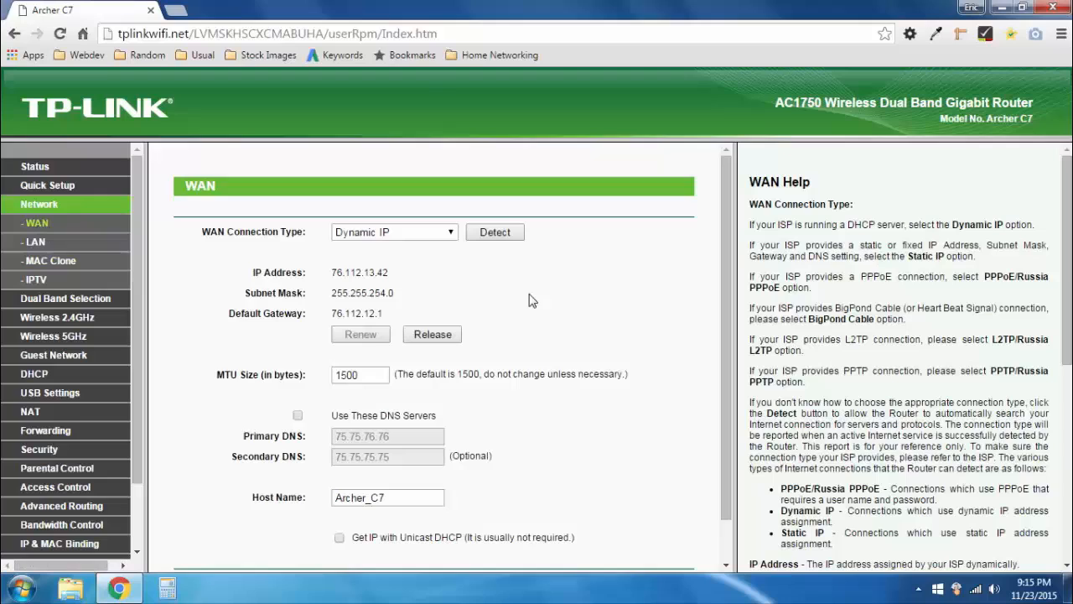